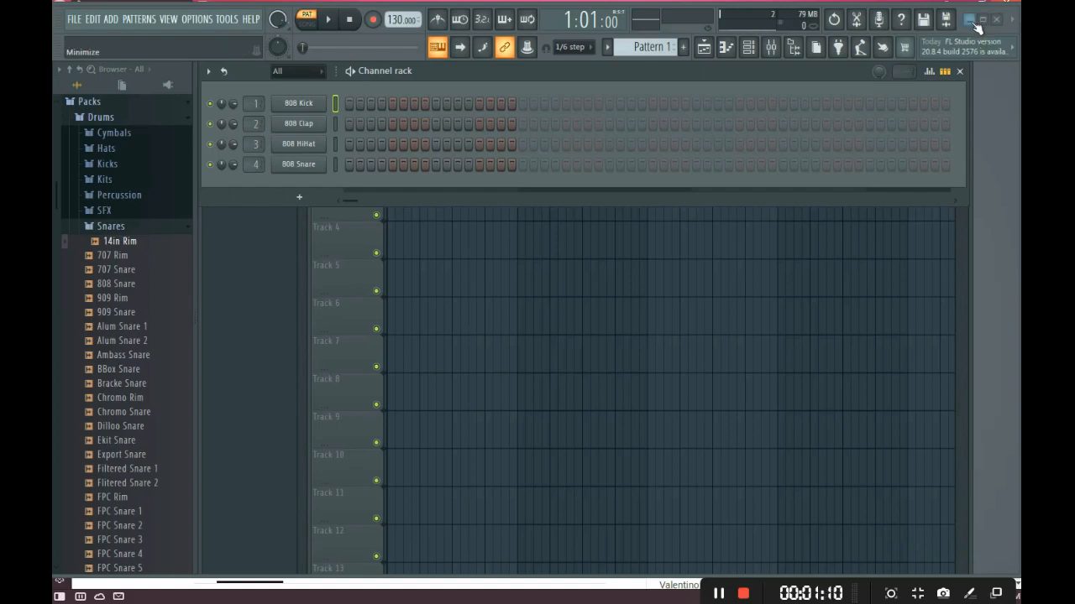
Step: Minimise FL Studio so the desktop is visible
click(967, 20)
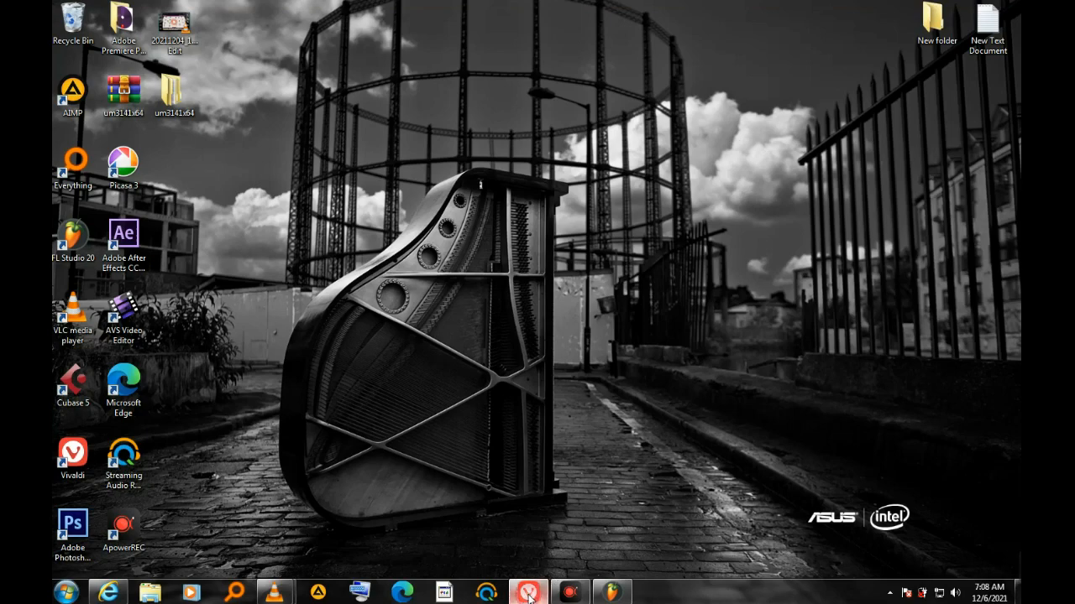
Step: Launch the browser and search Google for 'yamaha psr e443'
click(528, 593)
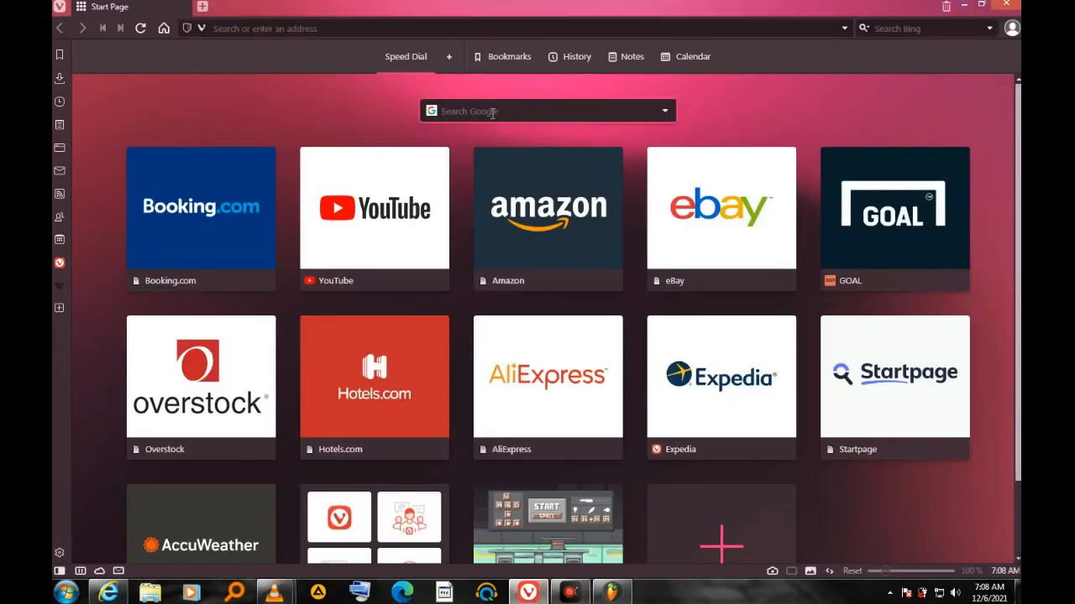
text(yam)
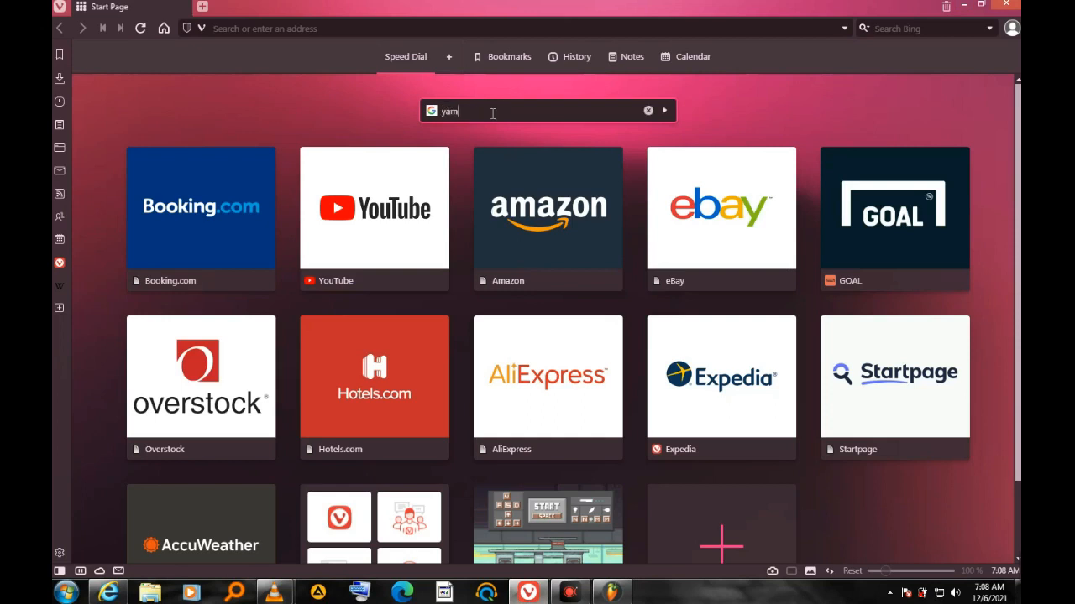
text(aha psr e443)
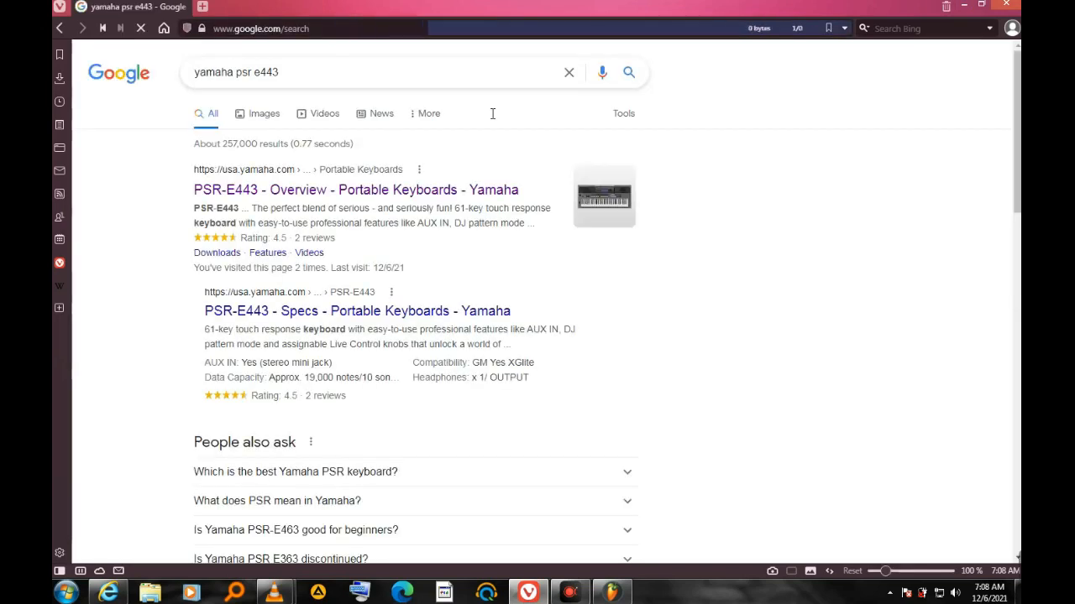
click(356, 188)
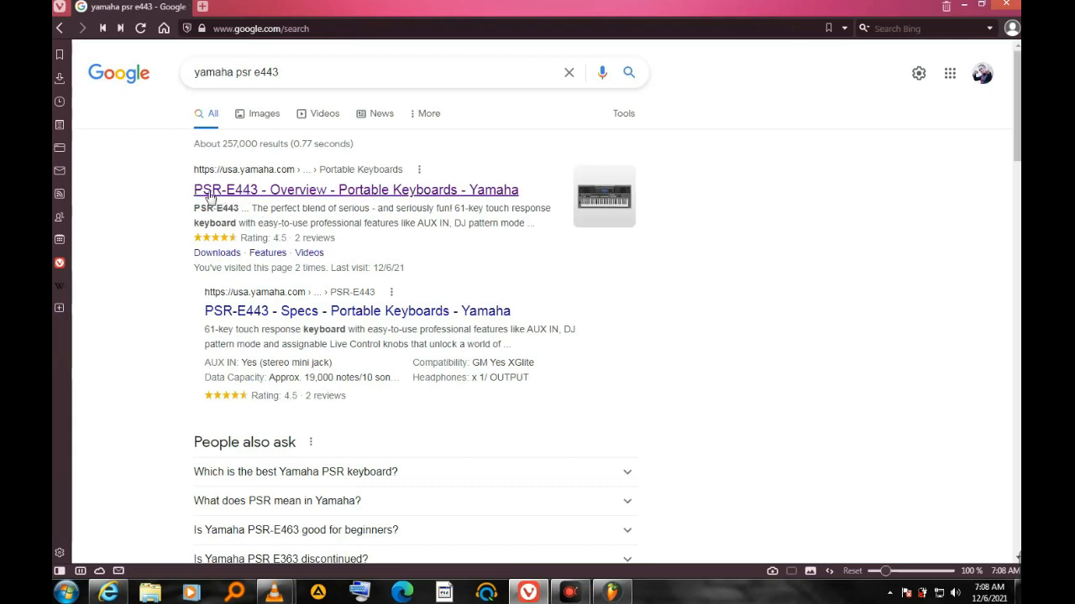
Step: Go from the PSR-E443 overview result to its Downloads listing with firmware and USB-MIDI driver files
click(249, 198)
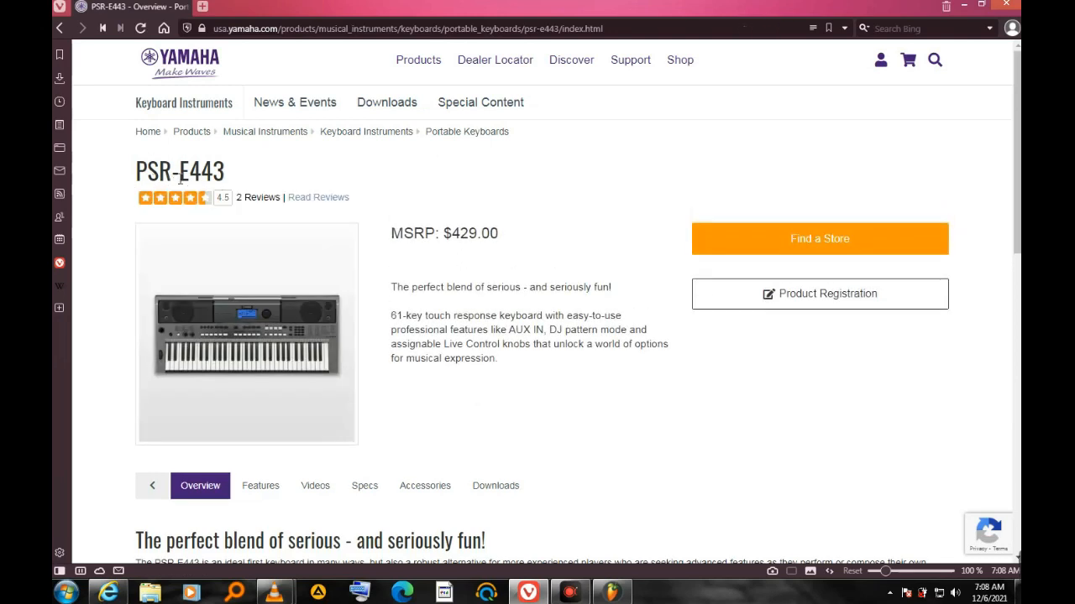
mouse_move(319, 198)
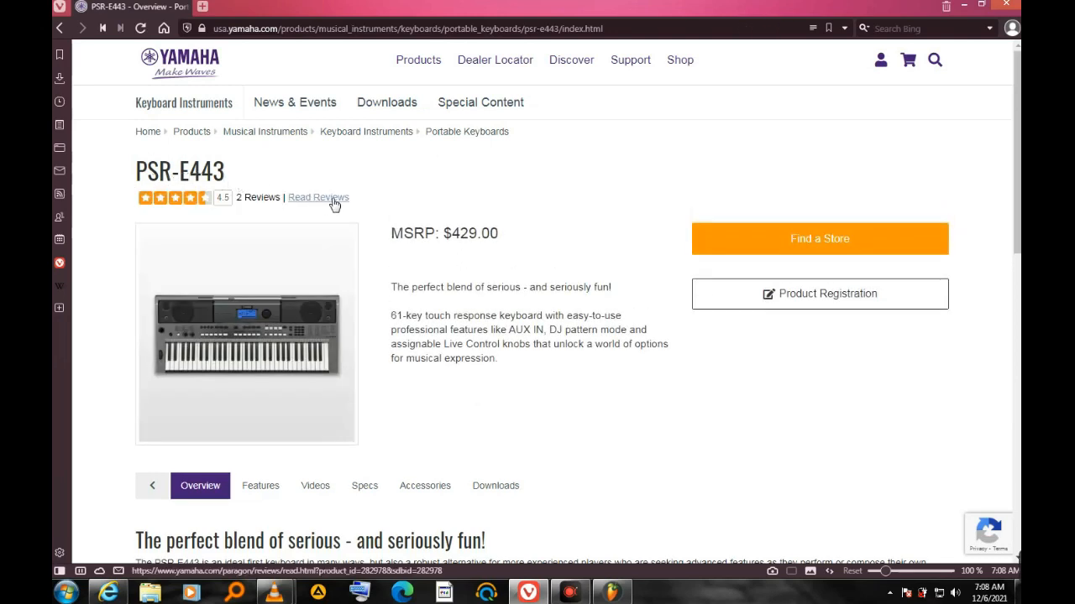
mouse_move(366, 211)
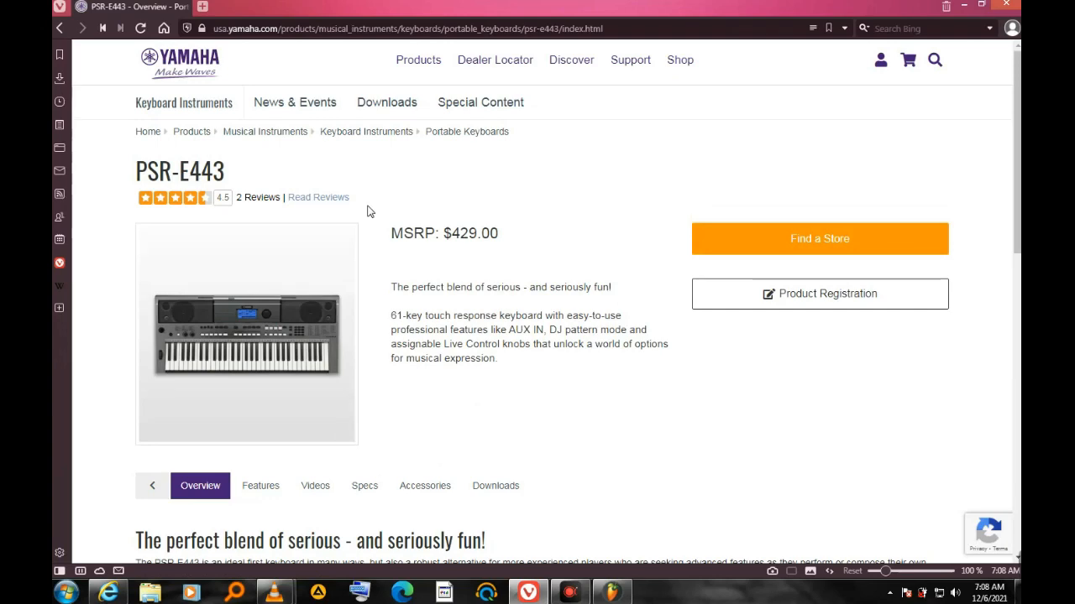
scroll(down, 3)
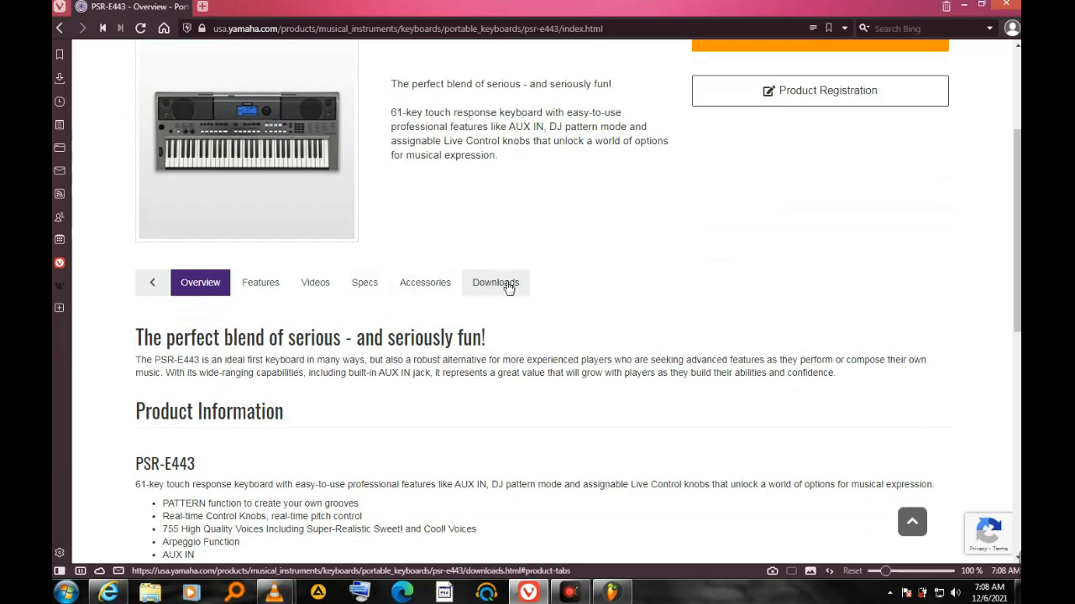
click(495, 282)
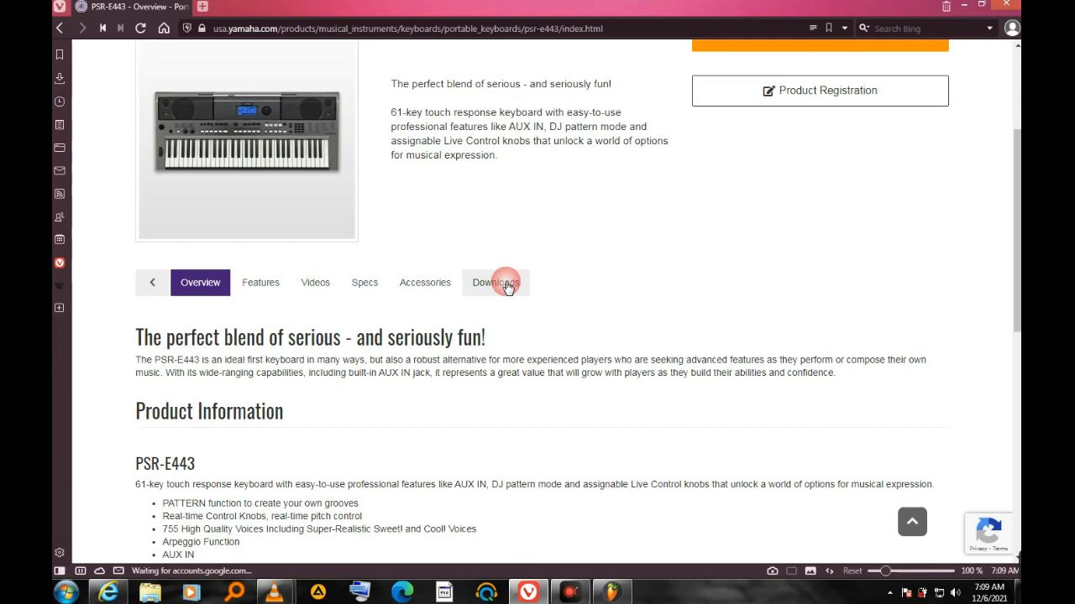
click(496, 282)
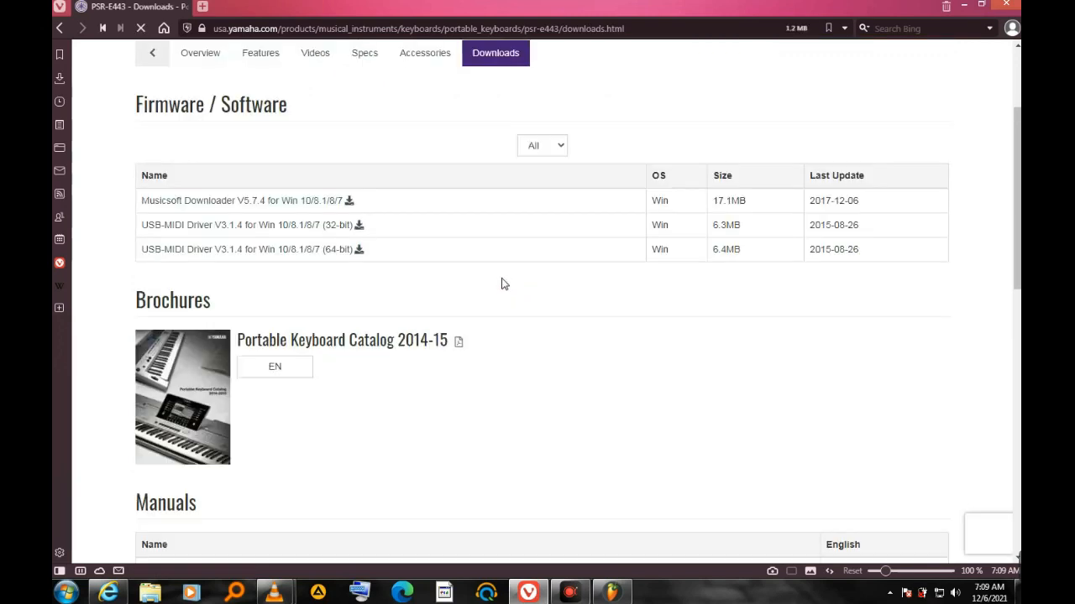
scroll(down, 3)
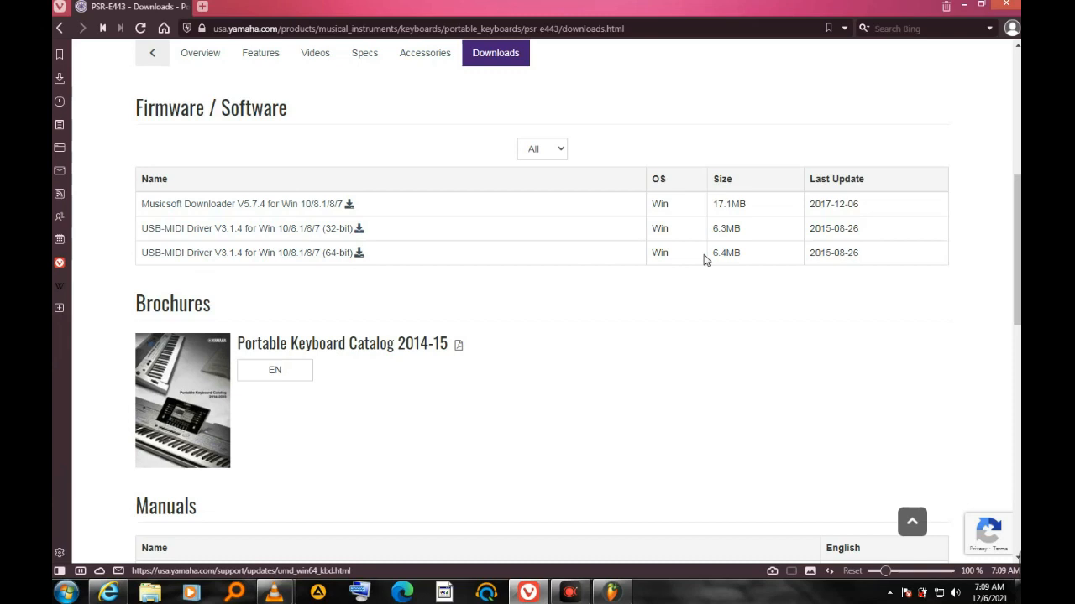
click(245, 252)
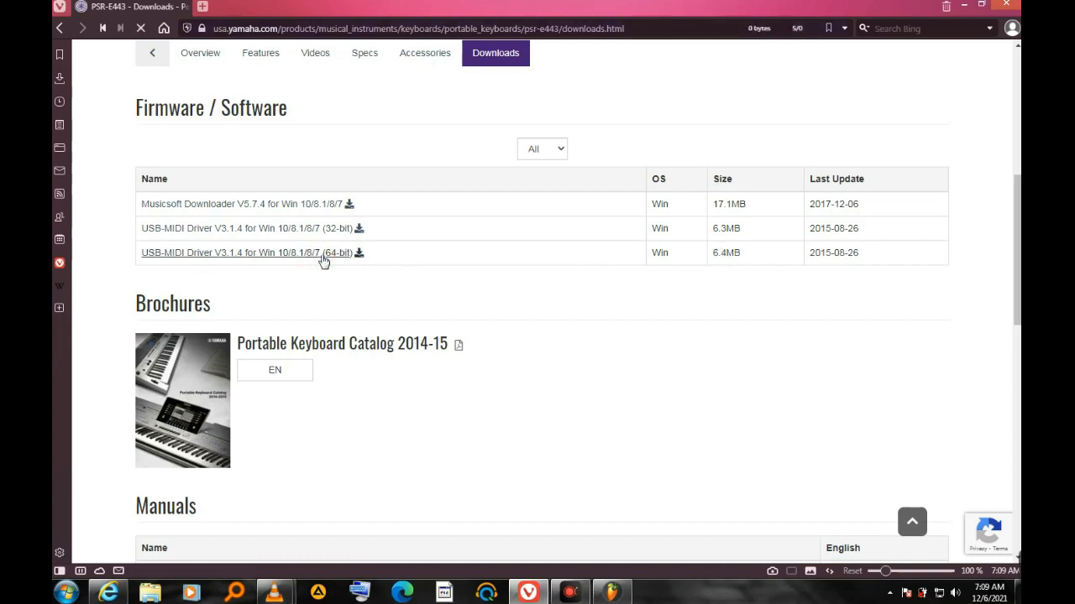
Step: Bring up the USB-MIDI Driver V3.1.4 64-bit page and reach its license agreement and um3141x64.zip section
click(247, 252)
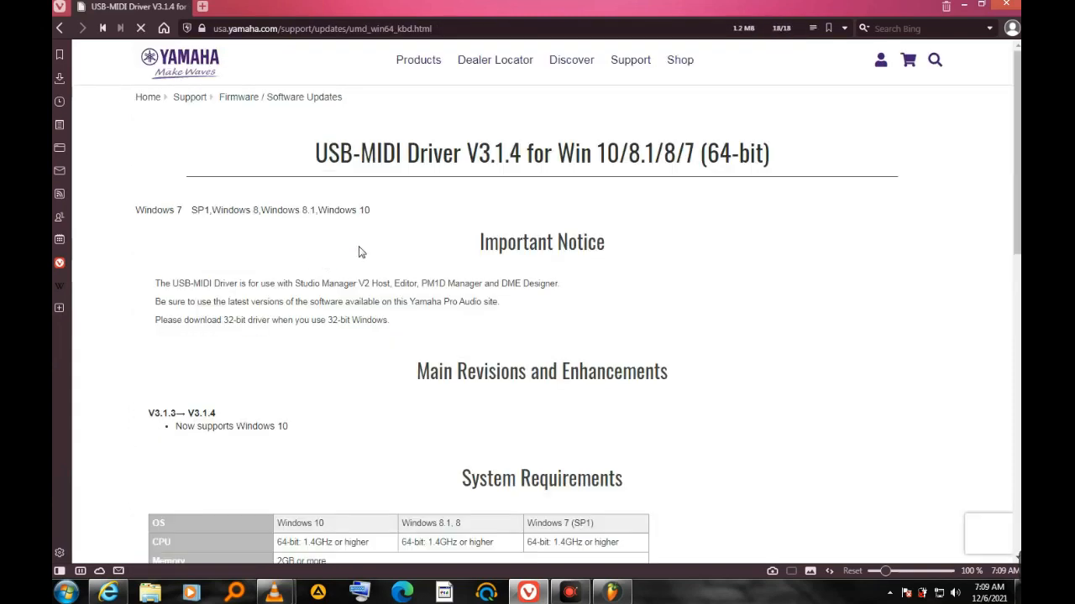
scroll(down, 3)
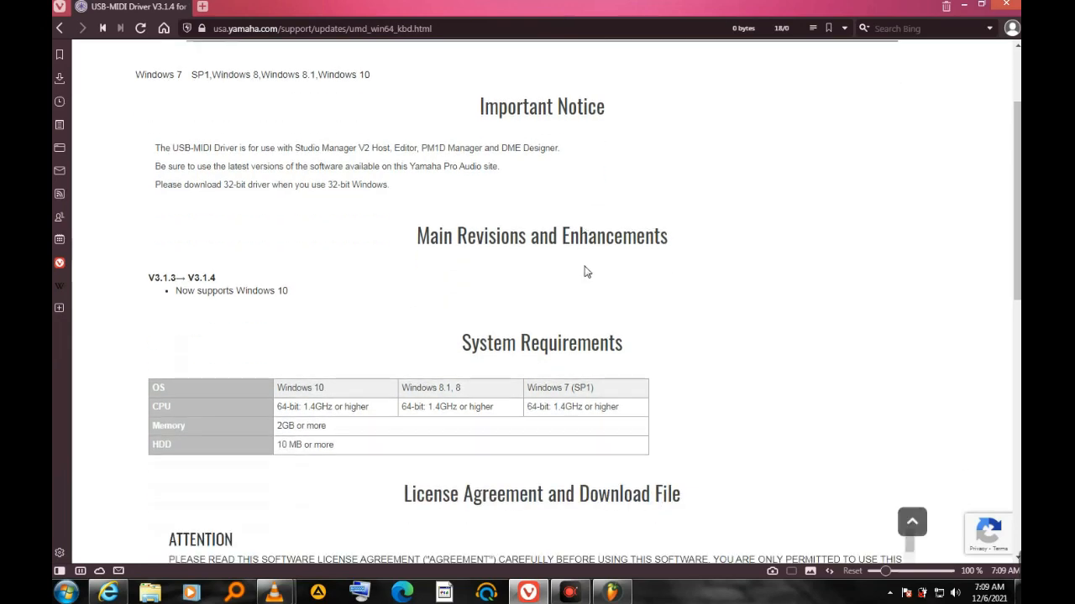
scroll(down, 3)
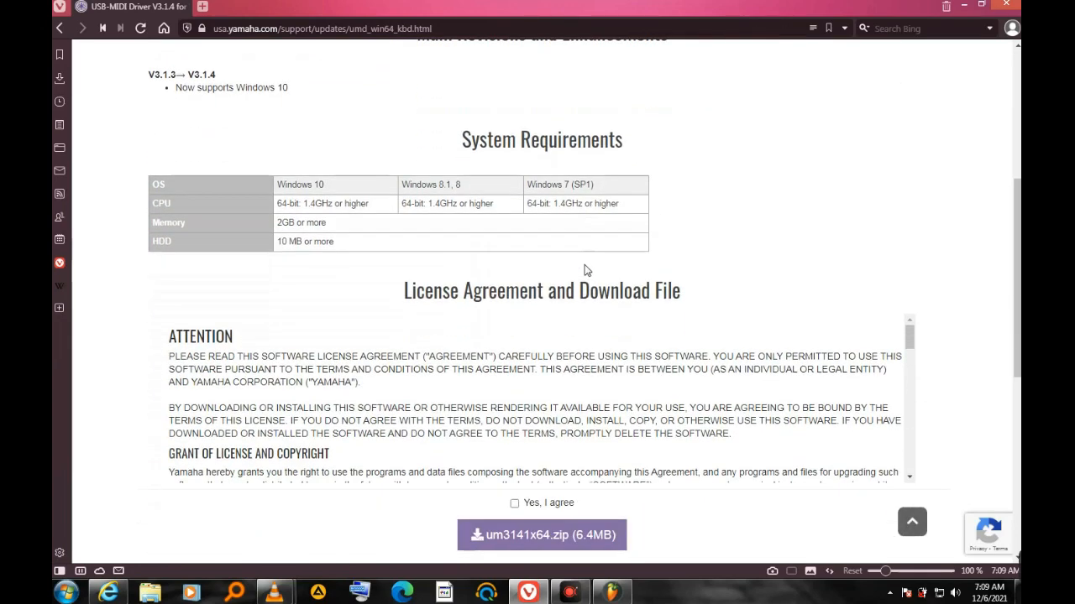
mouse_move(538, 166)
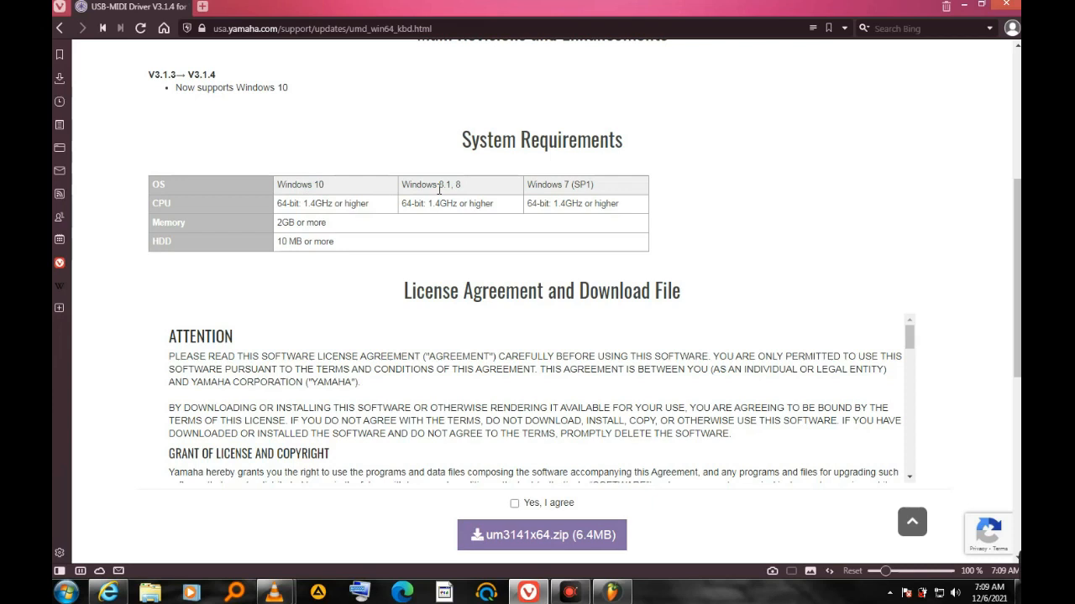
mouse_move(567, 198)
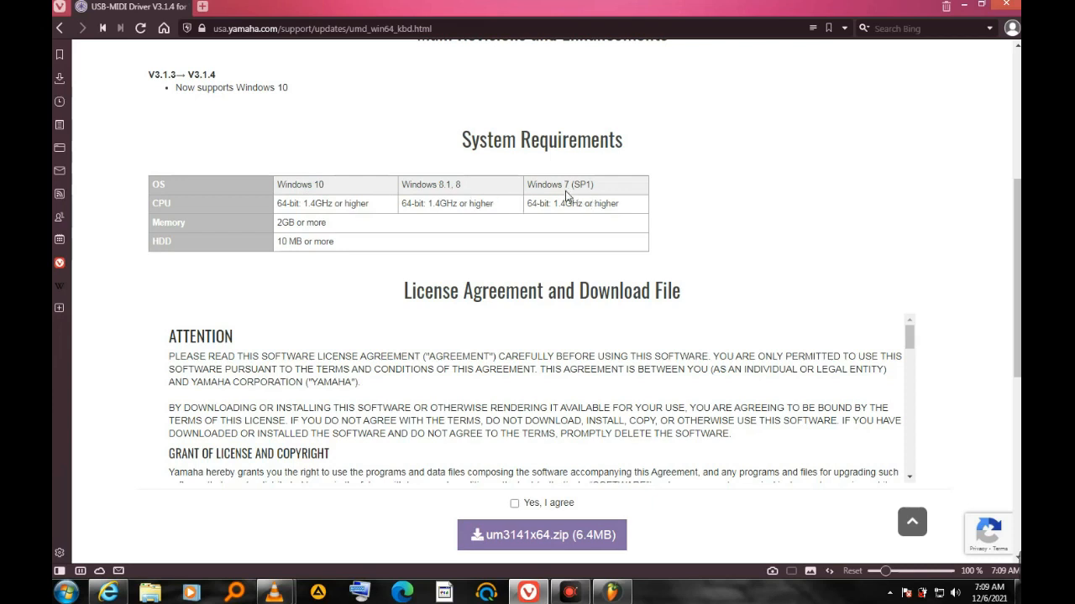
mouse_move(602, 194)
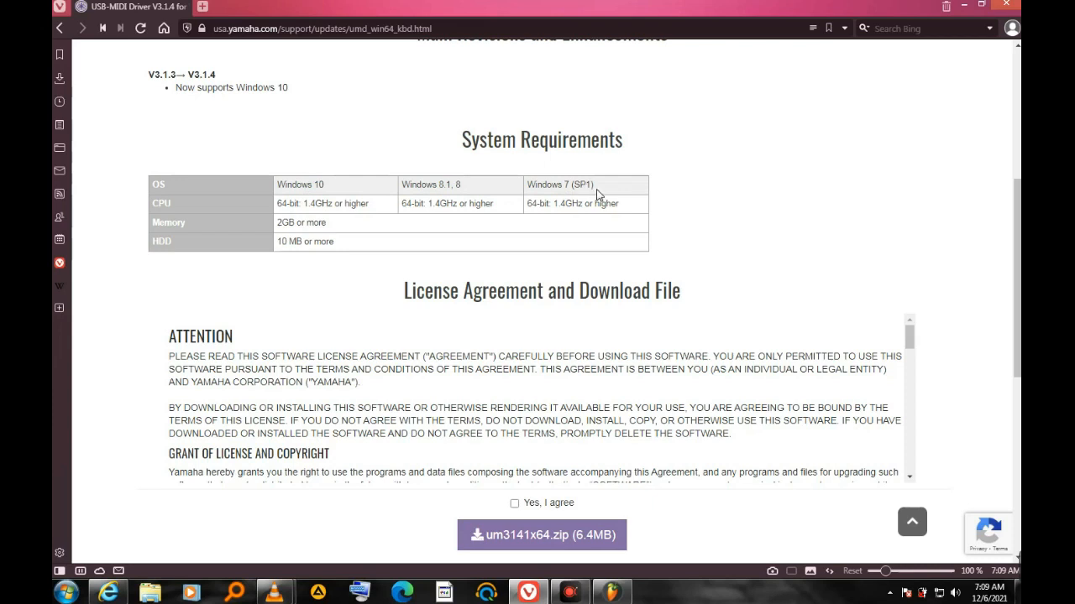
mouse_move(201, 215)
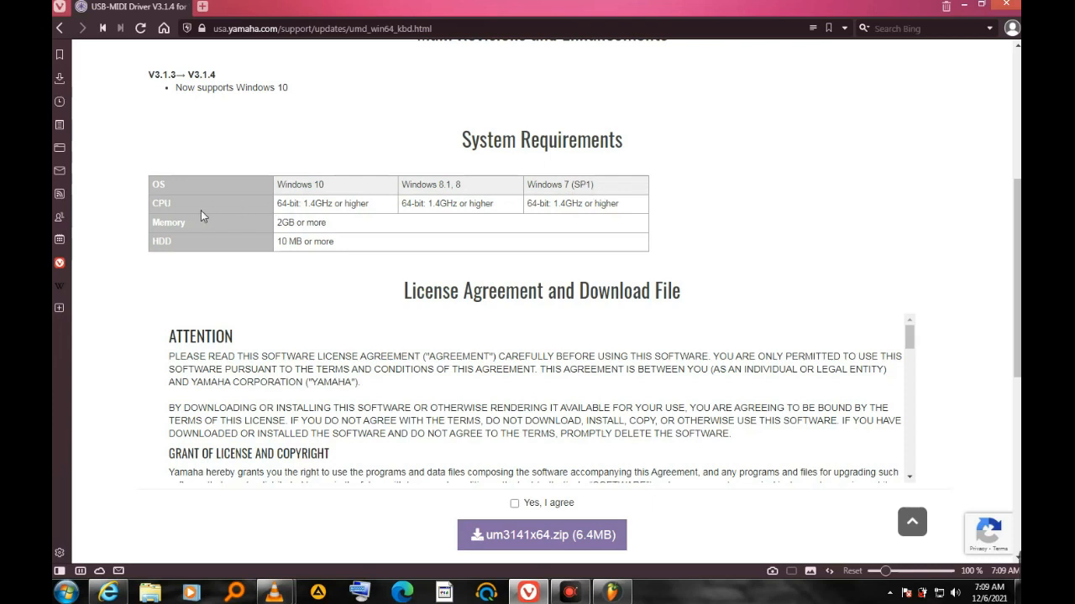
mouse_move(294, 215)
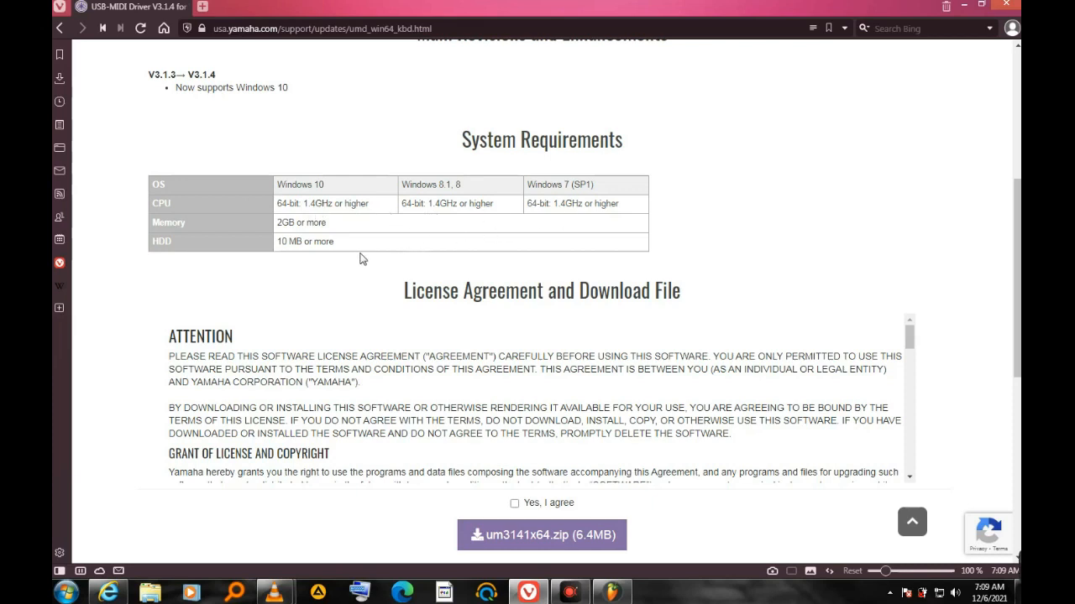
mouse_move(312, 292)
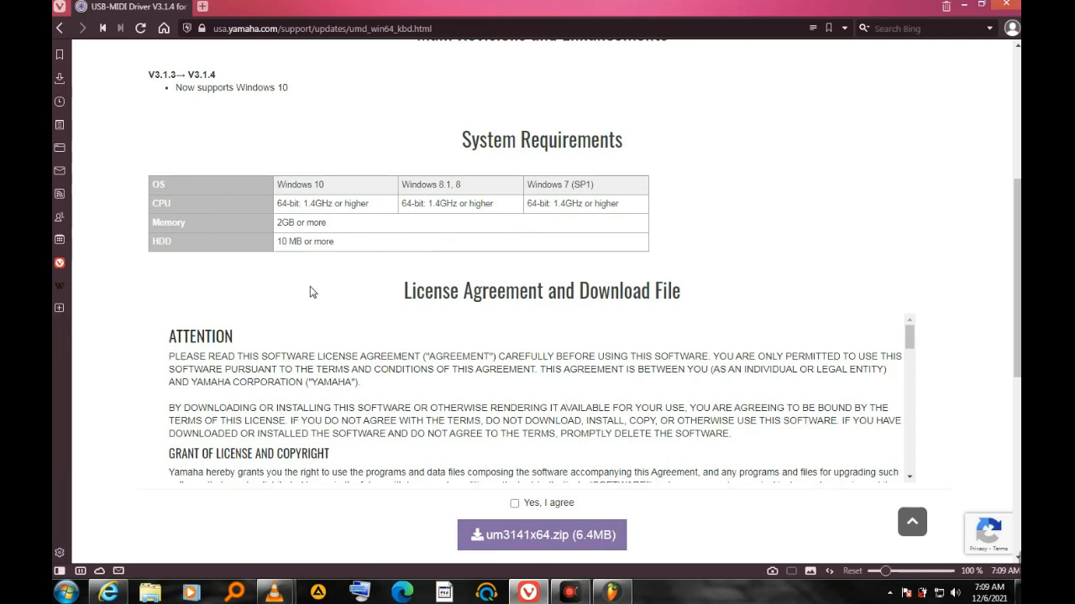
scroll(down, 3)
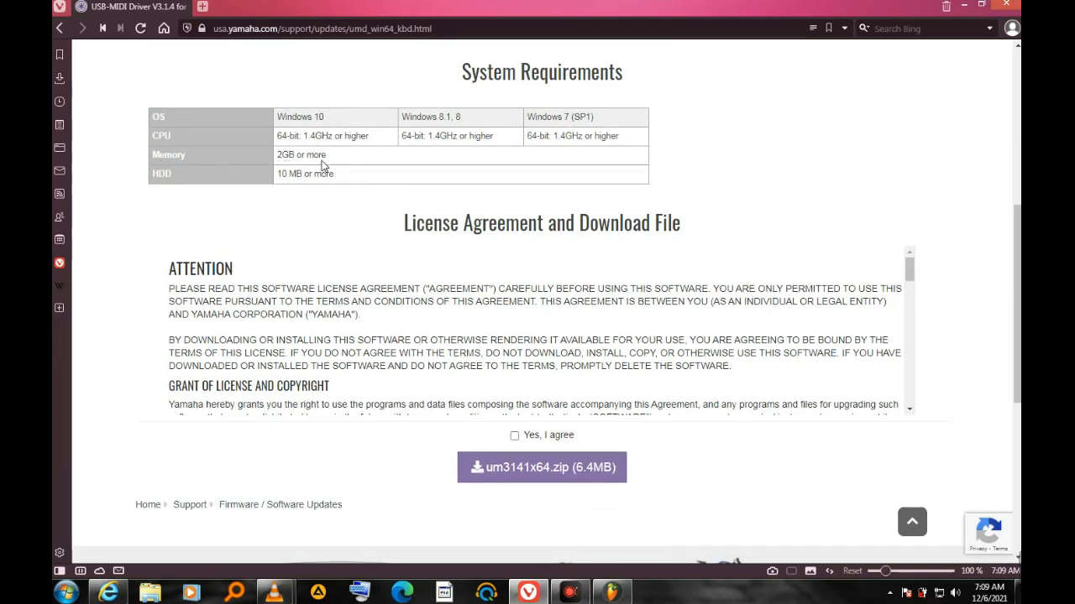
mouse_move(184, 183)
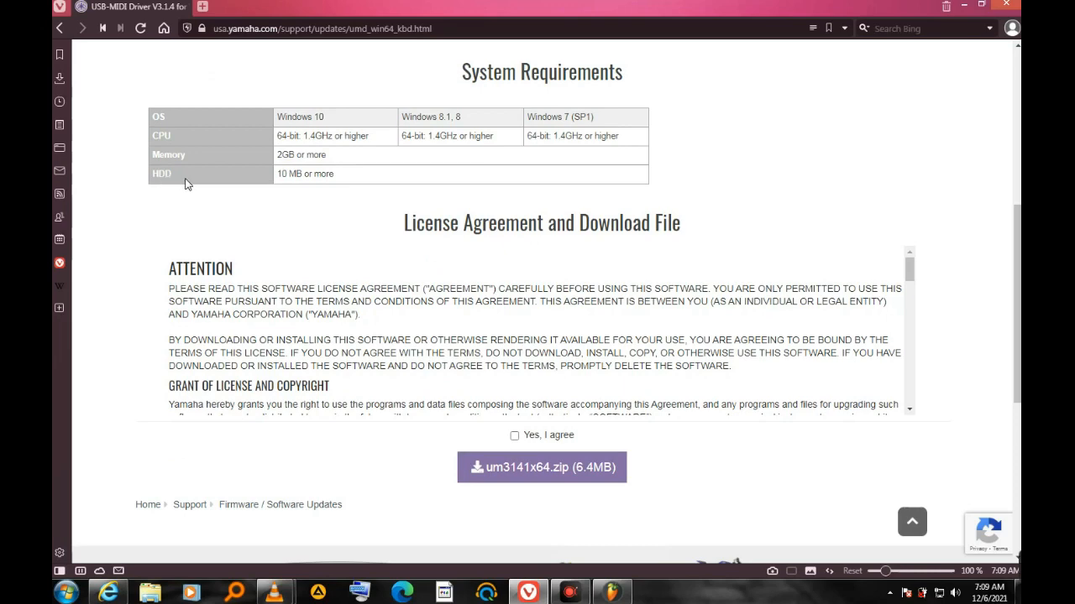
mouse_move(433, 205)
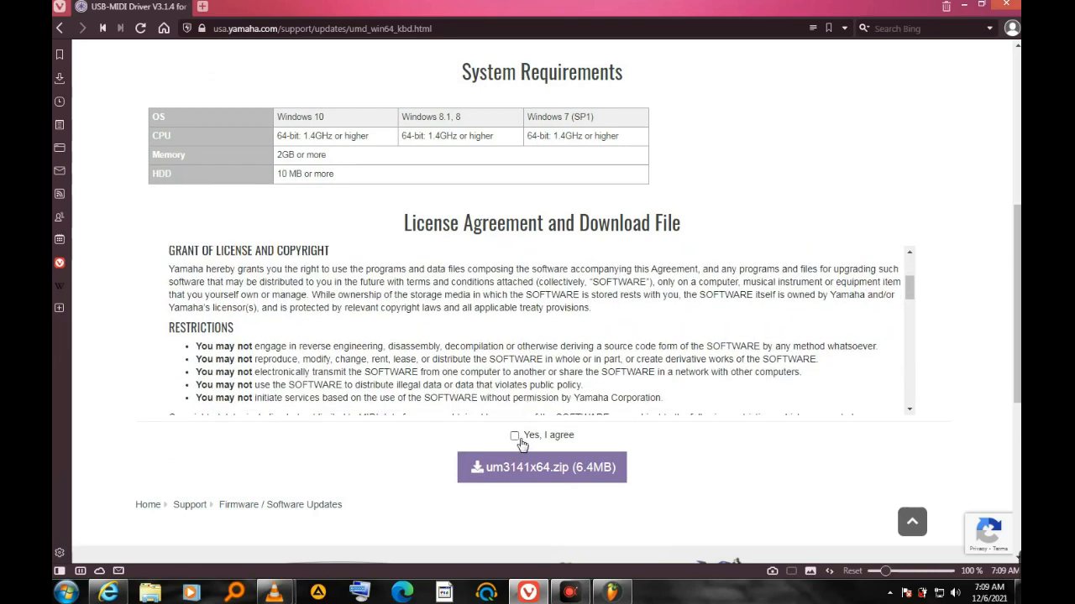
Step: Accept the license, start the um3141x64.zip download and choose to save it via Save As
click(513, 434)
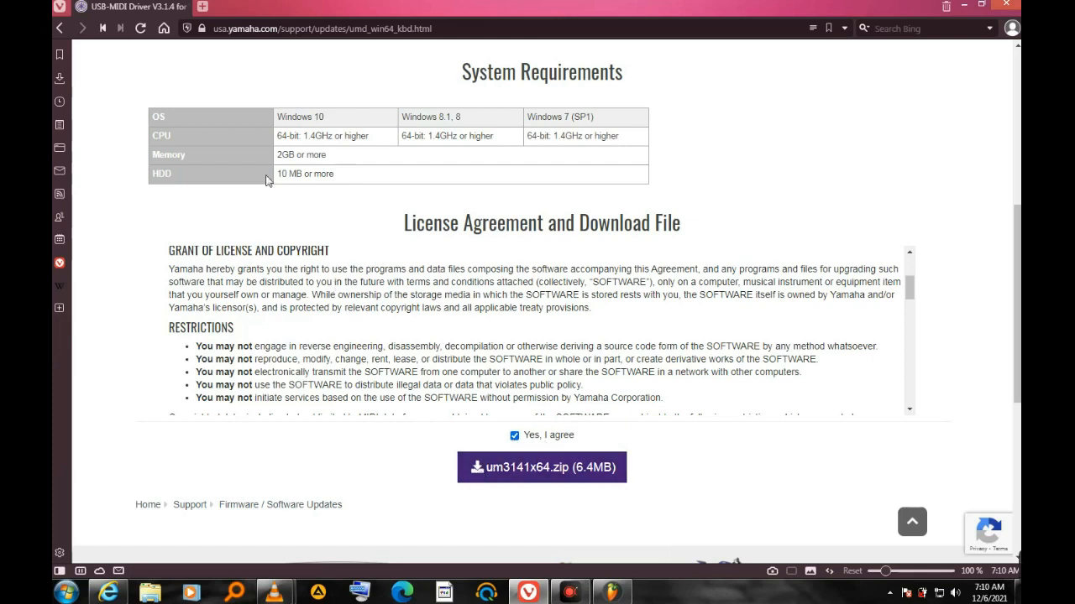
click(541, 467)
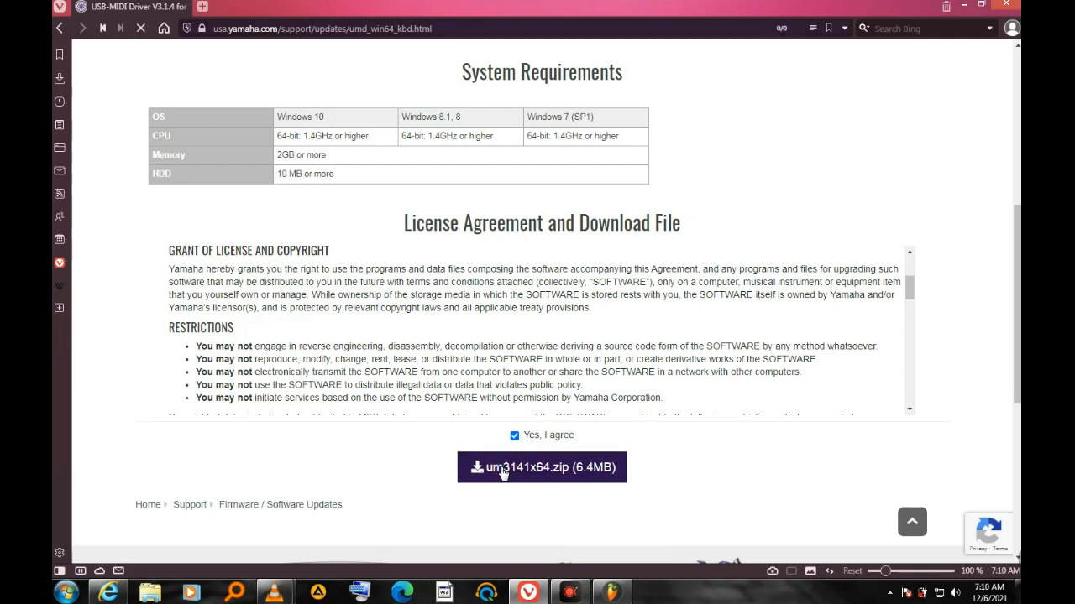
click(541, 466)
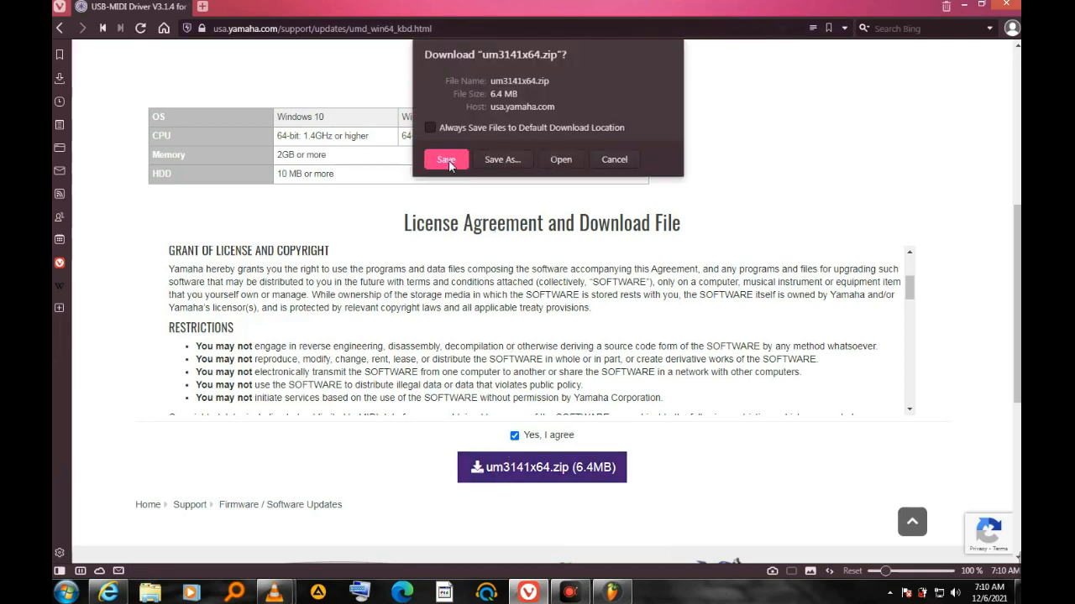
click(446, 159)
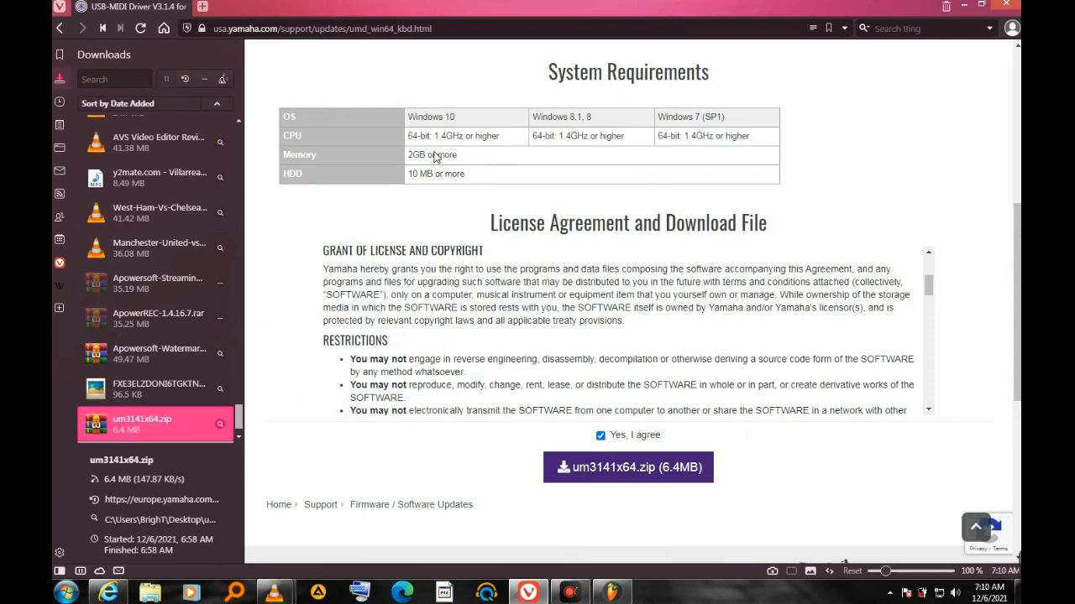
click(628, 467)
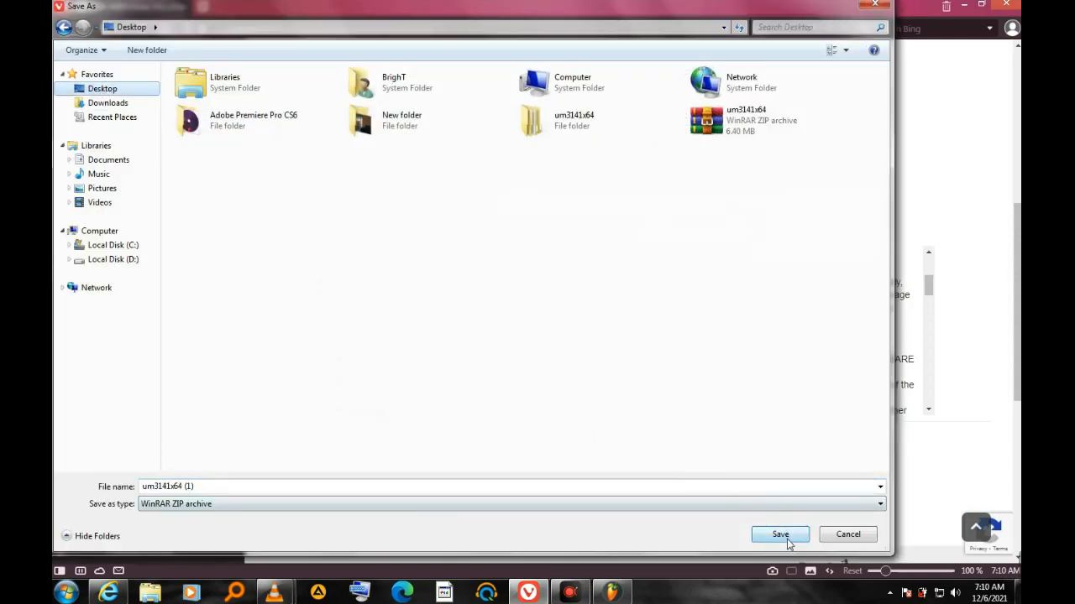
Step: Save um3141x64.zip to the Desktop and let the download complete
click(779, 534)
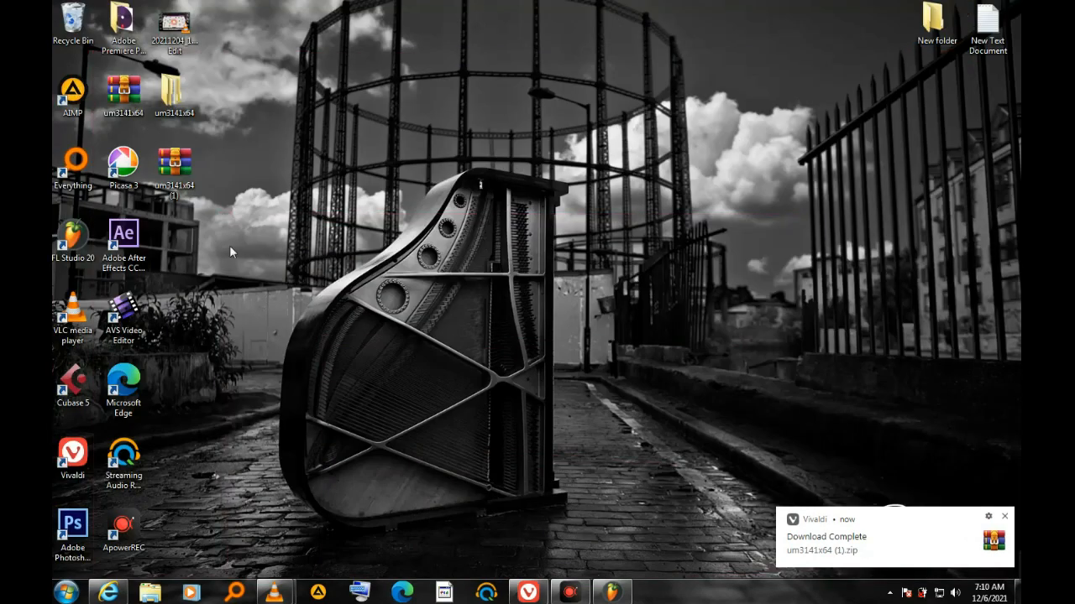
Step: Extract the um3141x64 archive into its own um3141x64 (1) folder on the desktop
click(175, 168)
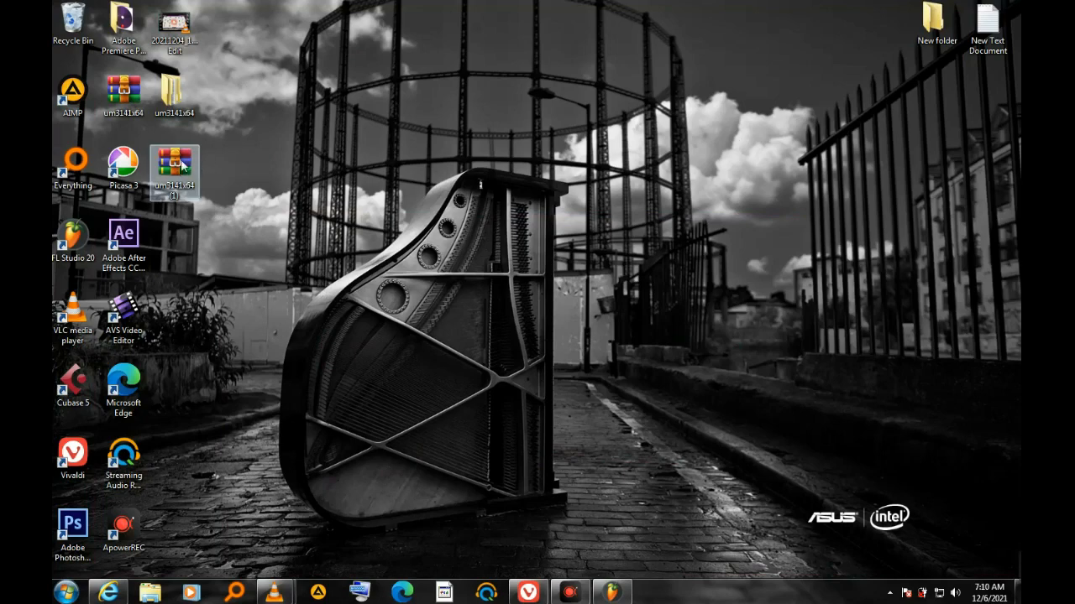
right_click(175, 172)
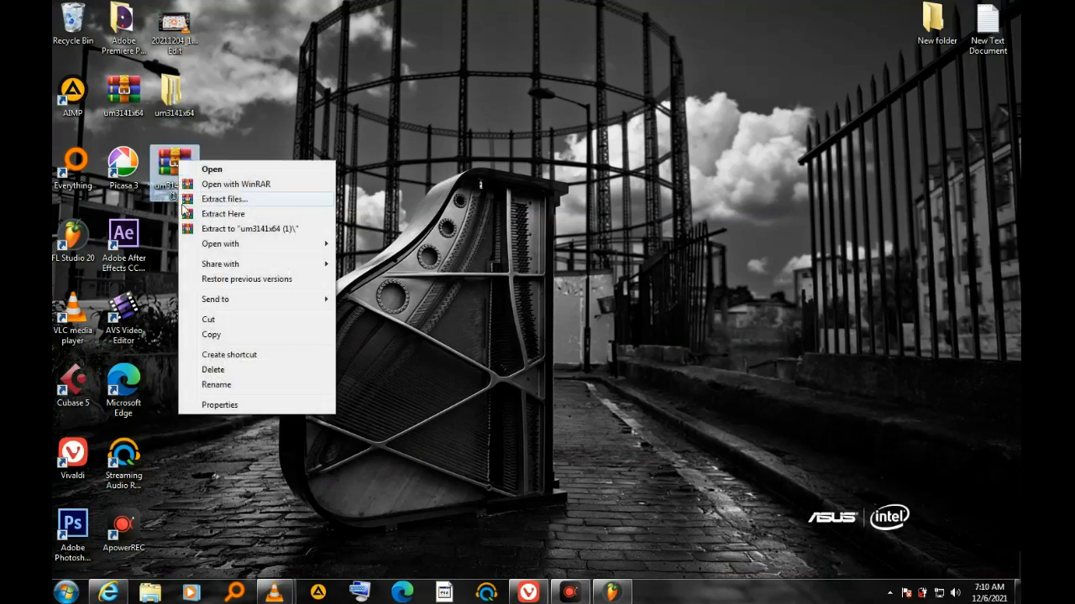
click(225, 198)
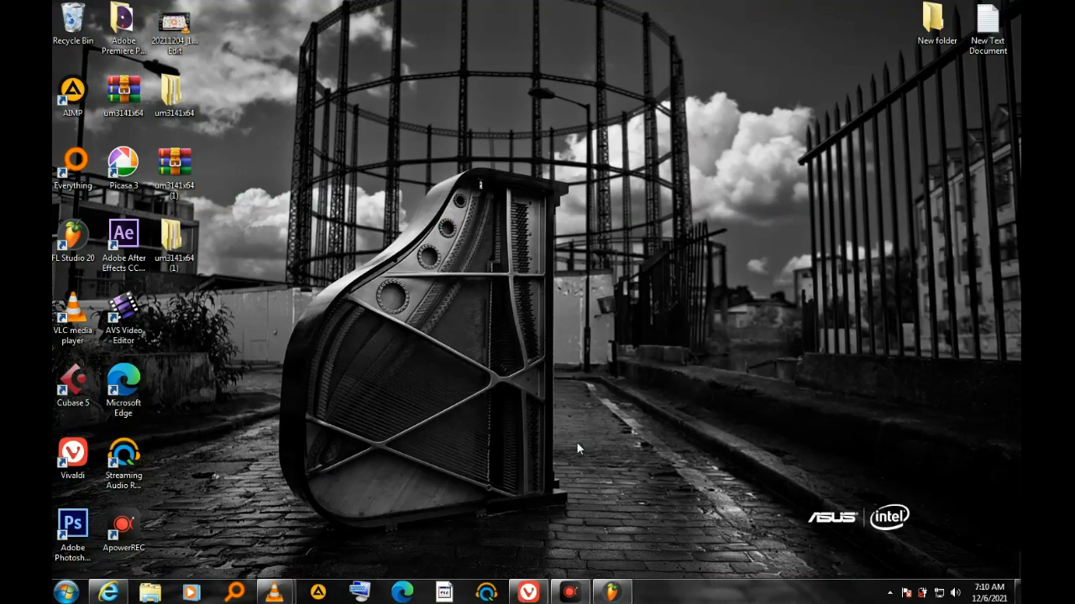
click(174, 244)
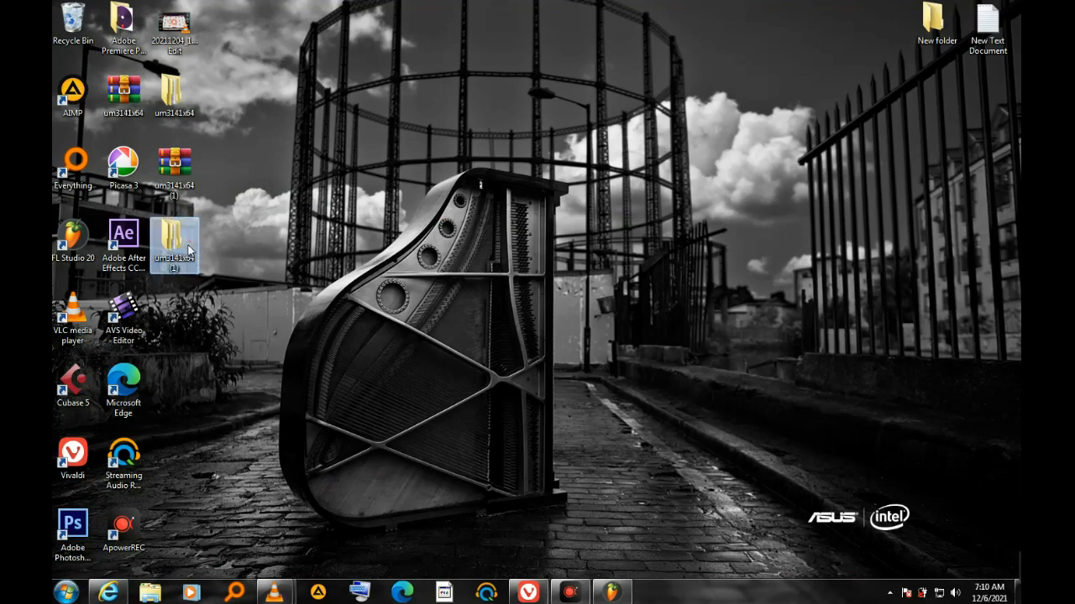
Step: Go into the extracted um3141x64 folder and run setup to launch the USB-MIDI Driver installer
double_click(174, 244)
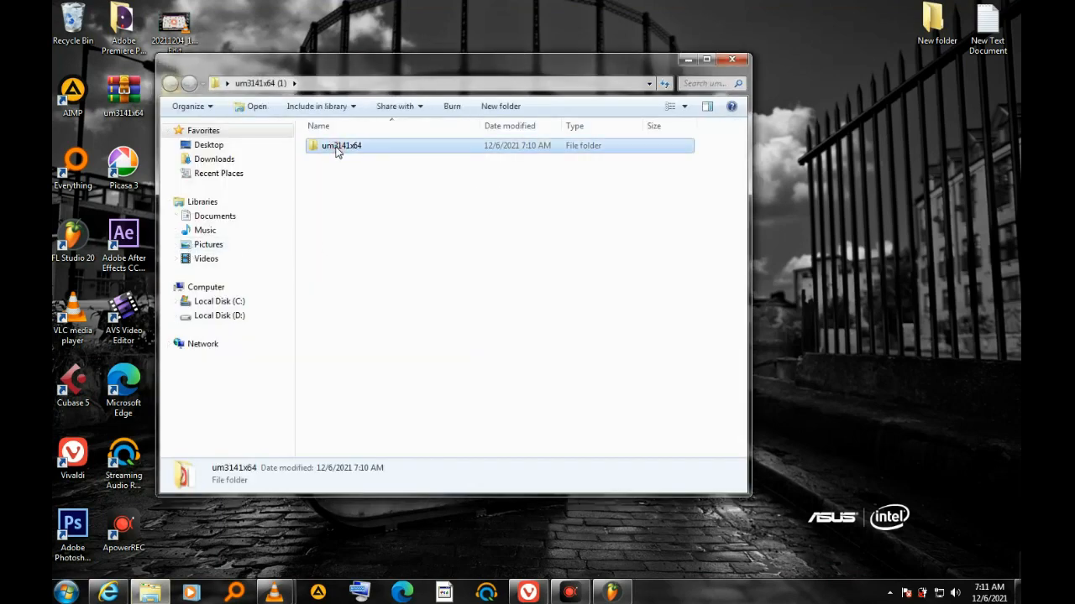
double_click(340, 144)
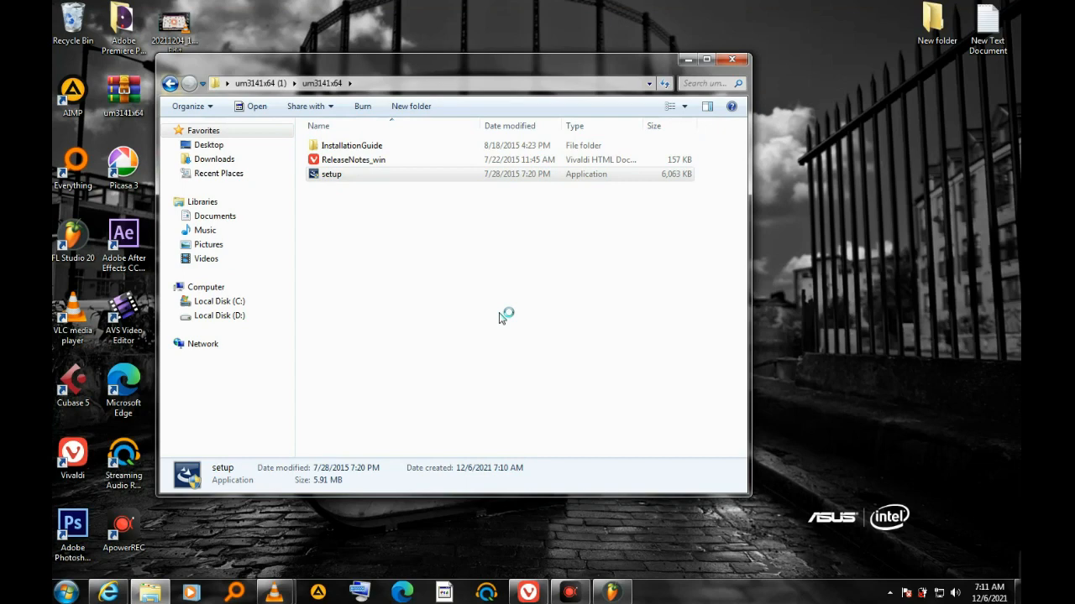
double_click(332, 173)
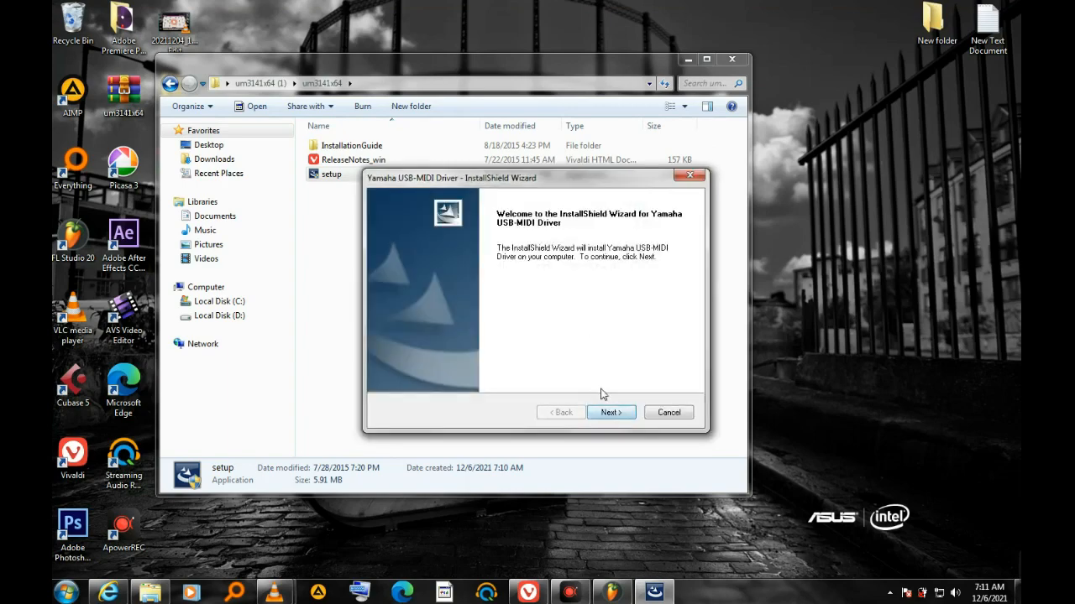
Step: Install the driver, always trusting Yamaha Corporation device software, and finish the wizard
click(611, 413)
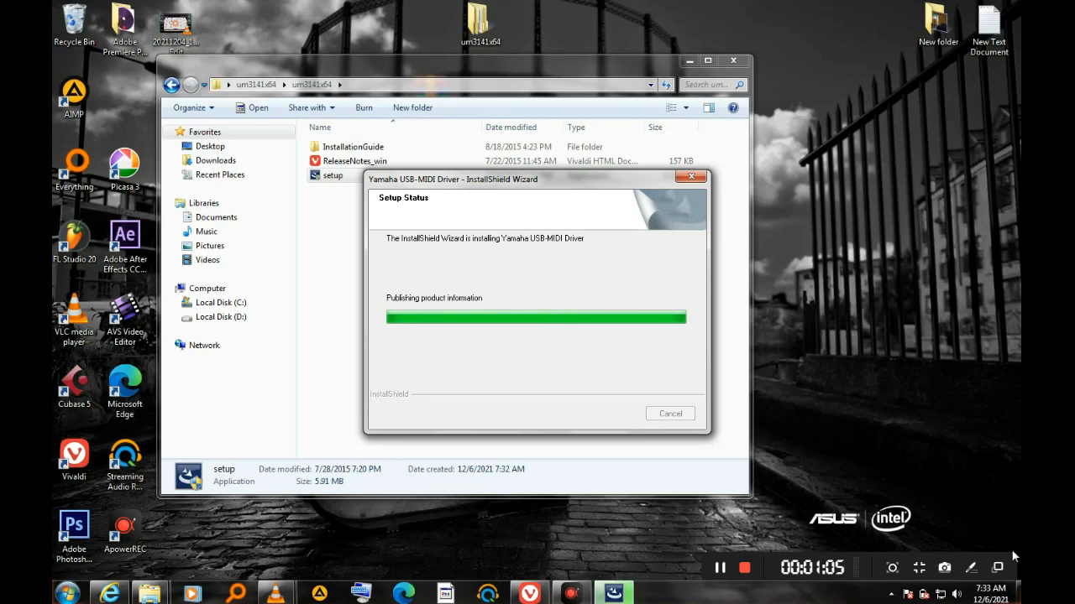
mouse_move(1011, 554)
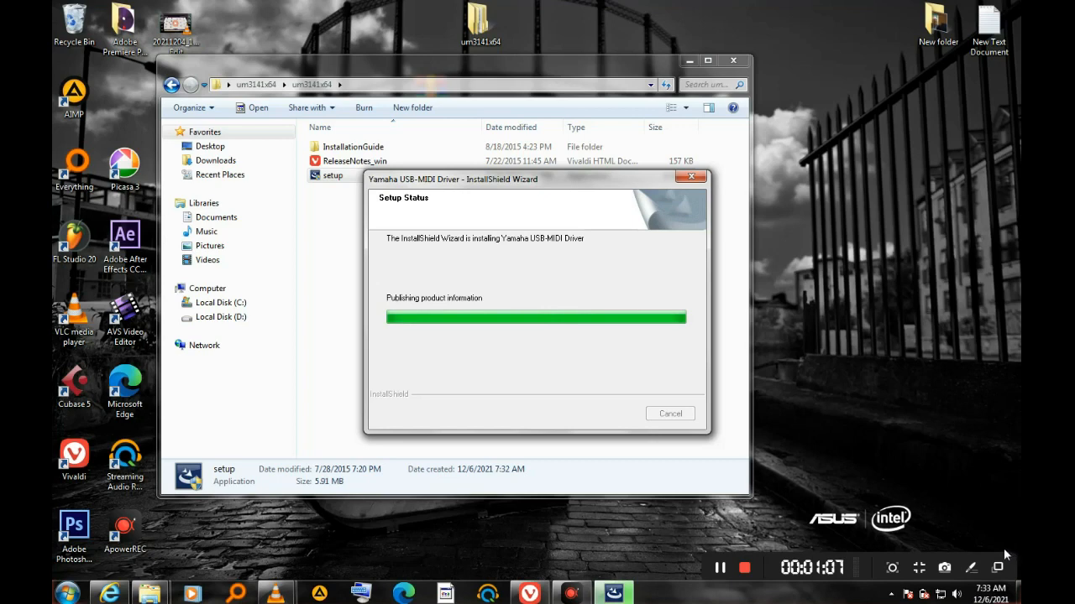
mouse_move(998, 549)
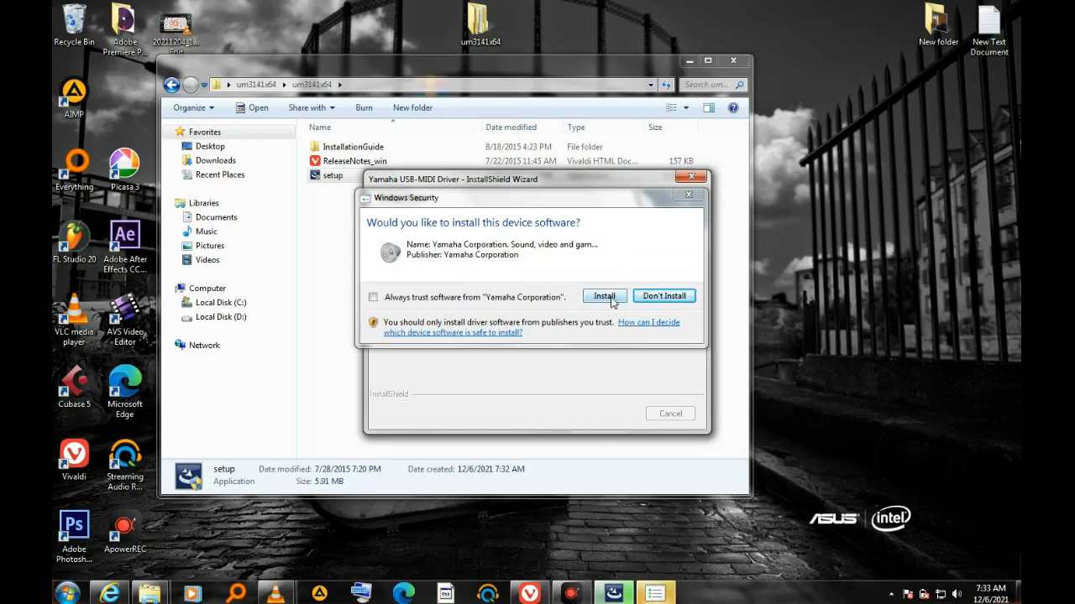
click(372, 297)
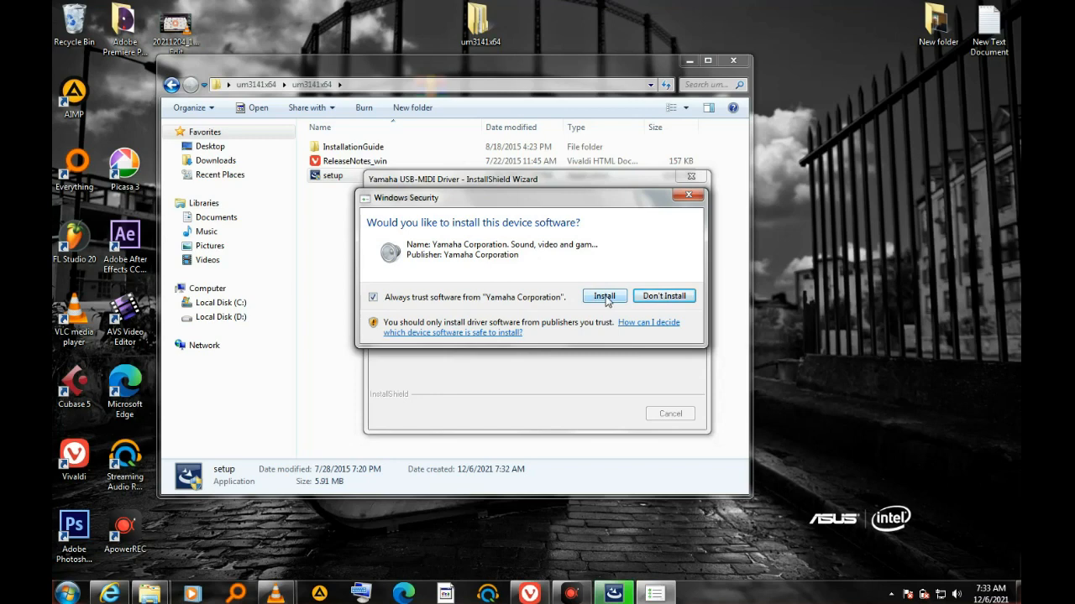
click(604, 296)
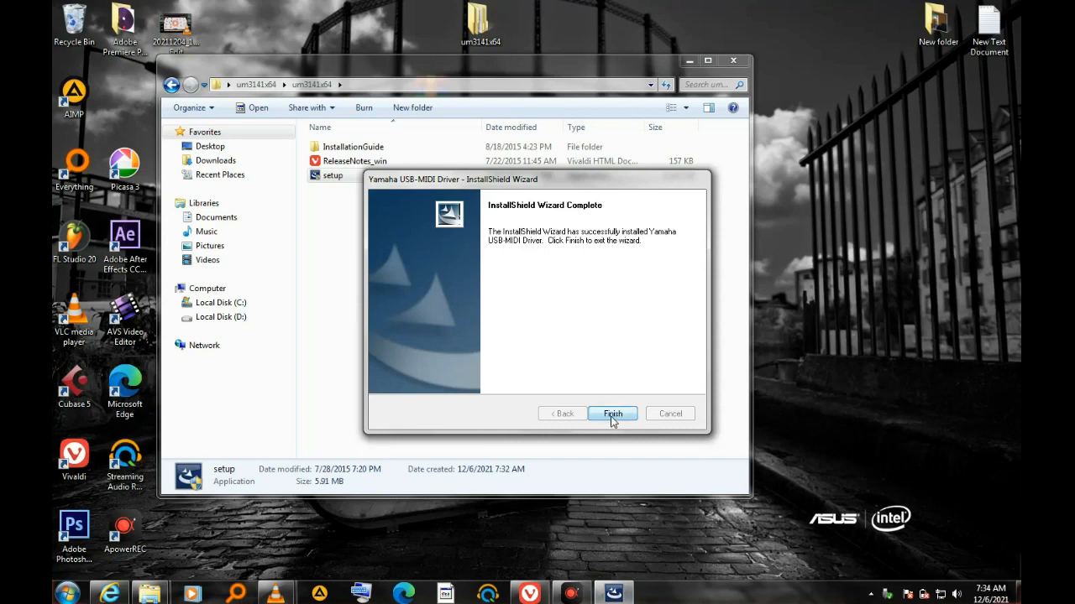
click(612, 413)
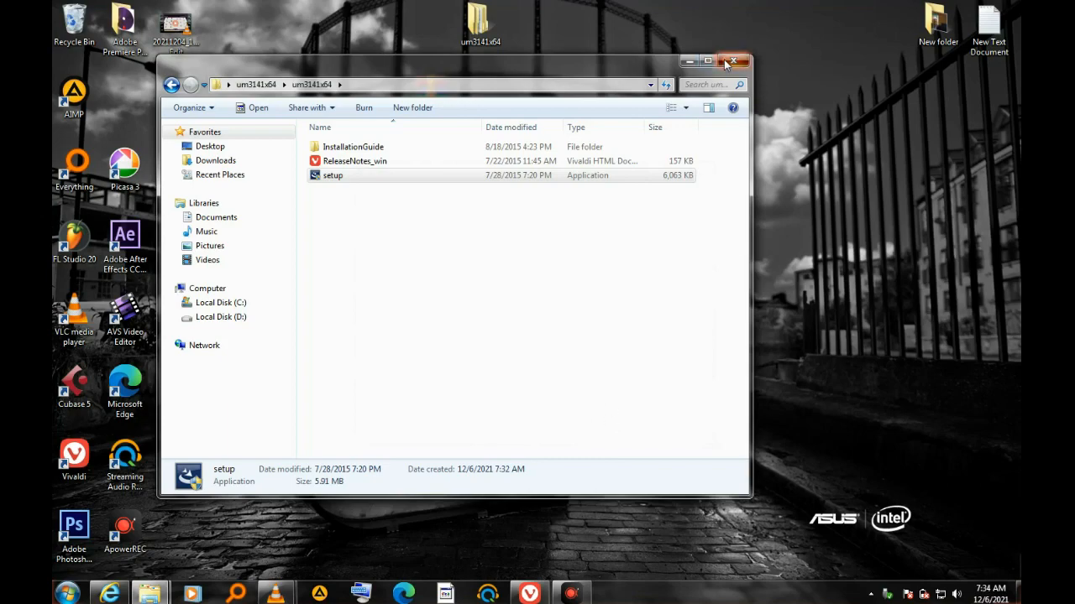
Step: Switch back to FL Studio from the taskbar to show the 808 drum project
click(743, 60)
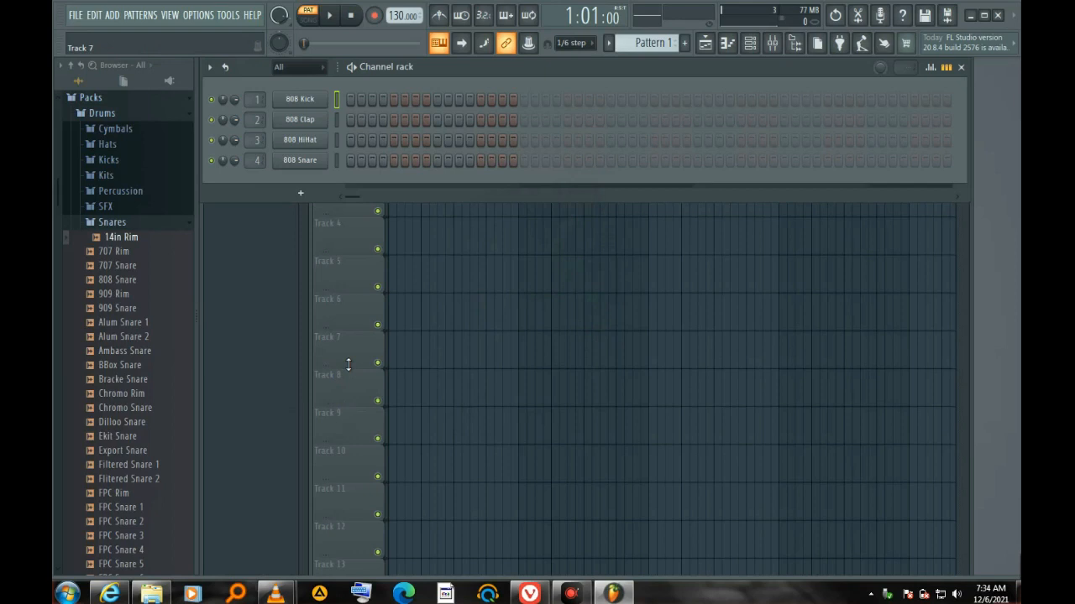
Step: Enable Digital Keyboard-1 as a generic controller input in the MIDI settings and close them
click(198, 15)
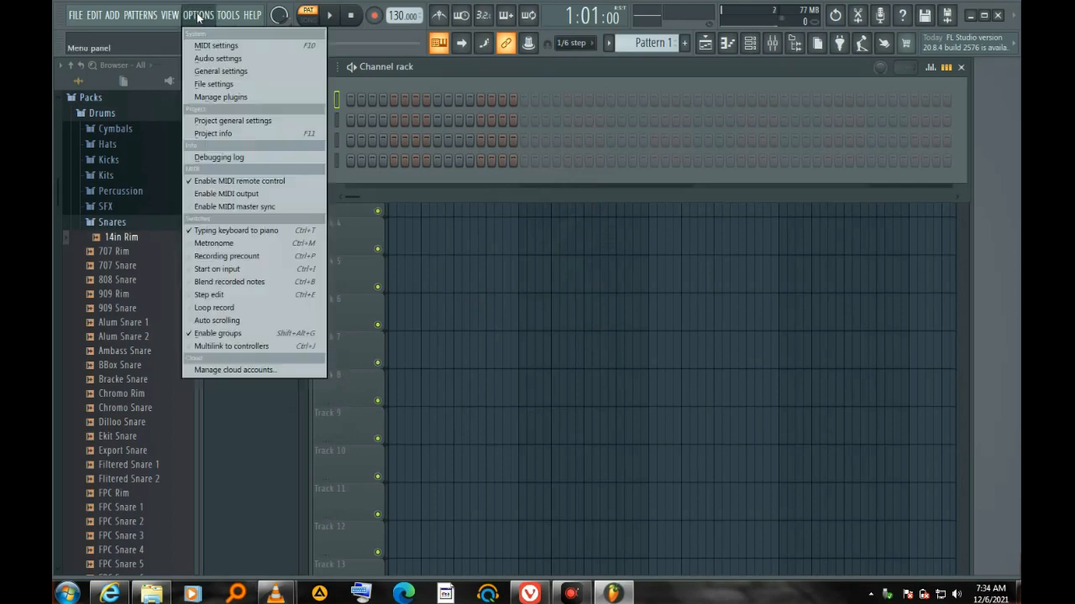
mouse_move(215, 45)
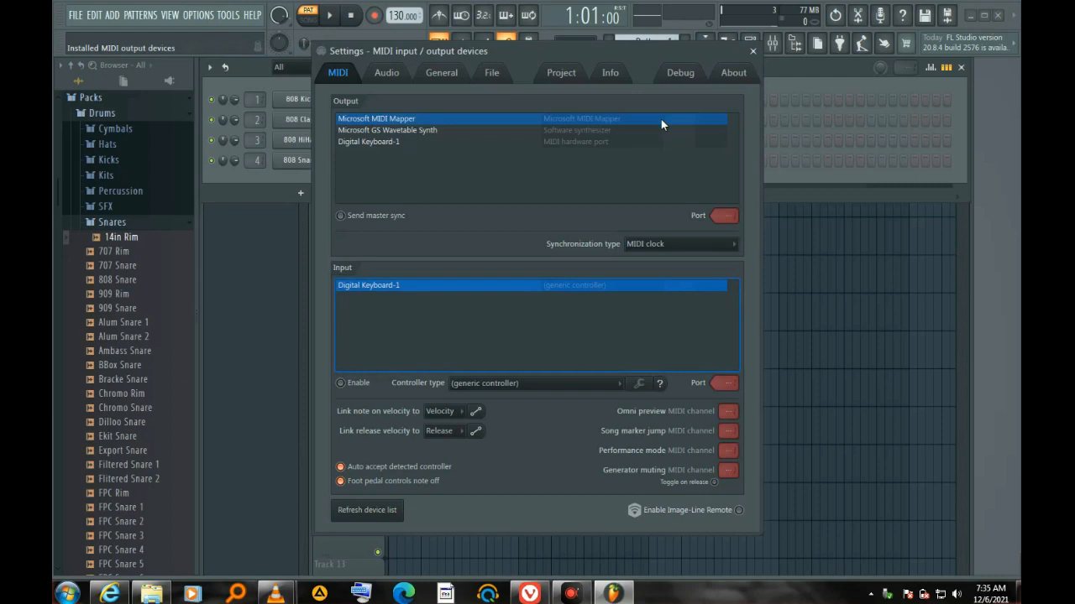
click(753, 50)
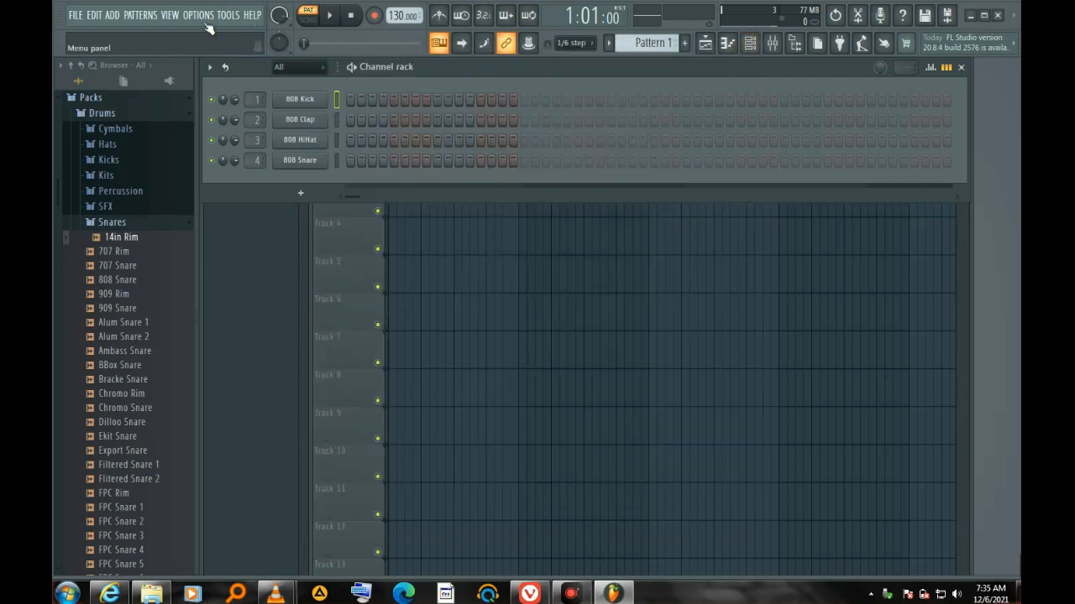
click(198, 16)
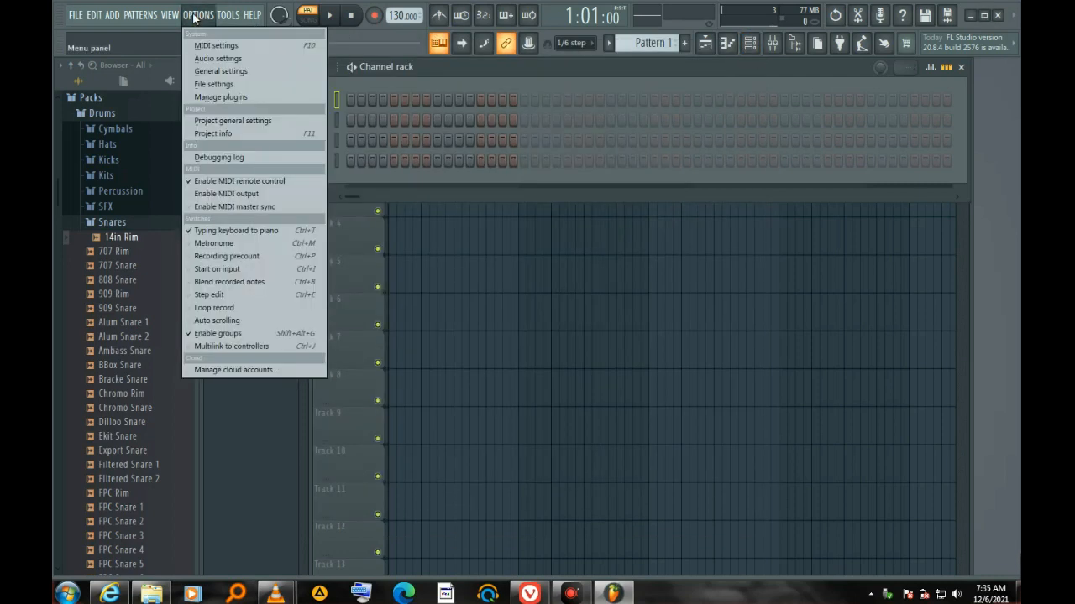
click(215, 46)
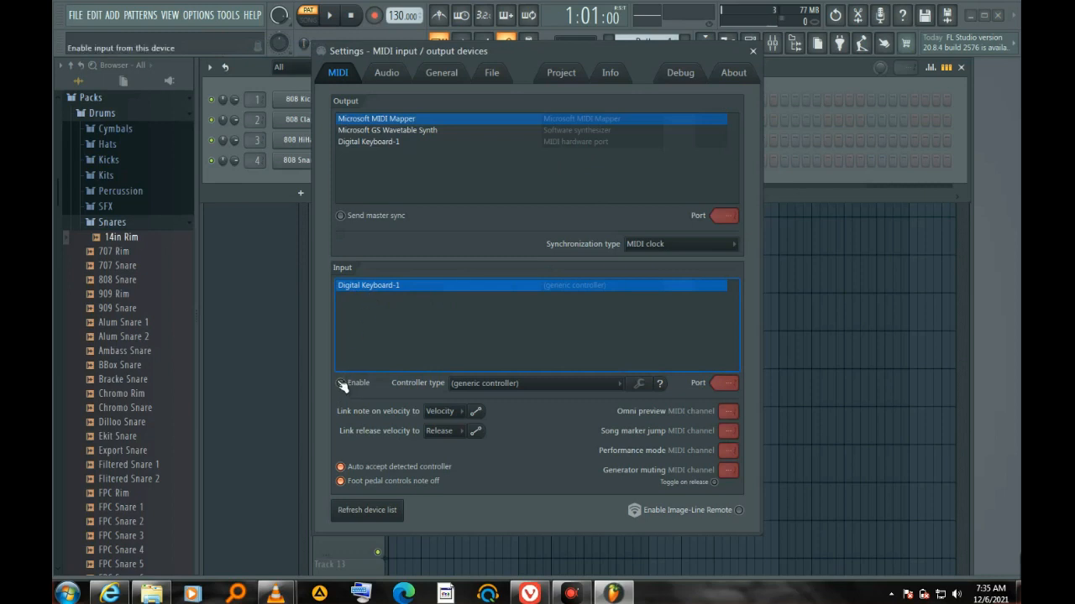
click(341, 383)
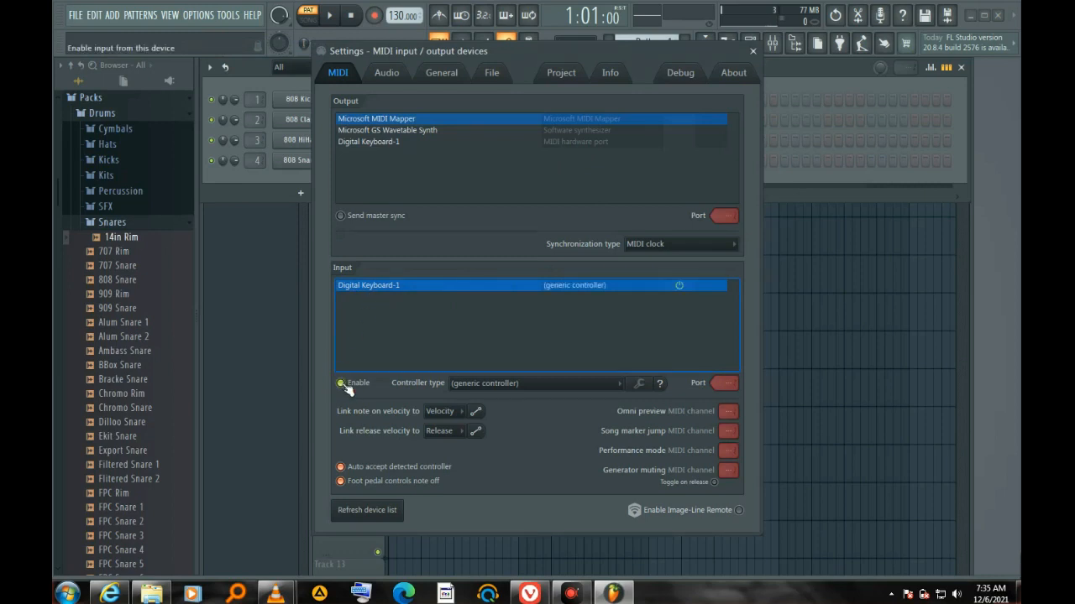
mouse_move(382, 386)
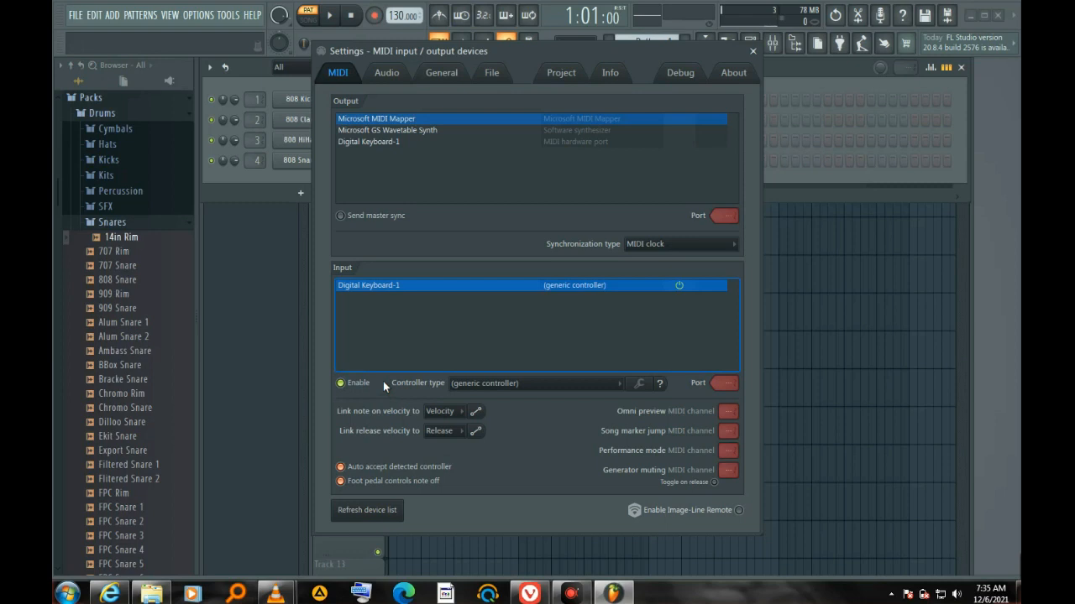
mouse_move(385, 517)
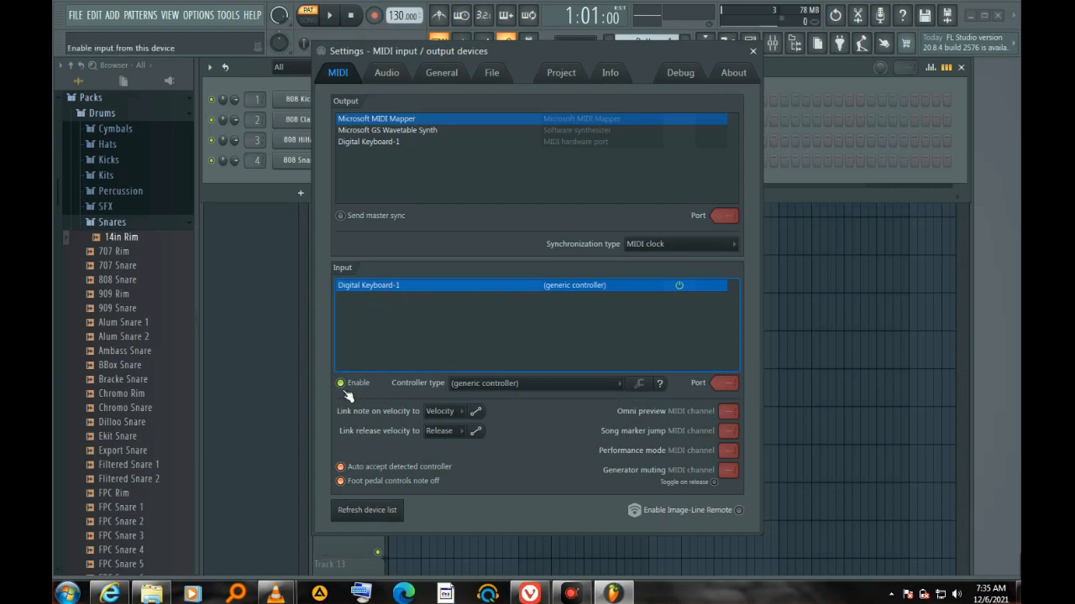
click(366, 511)
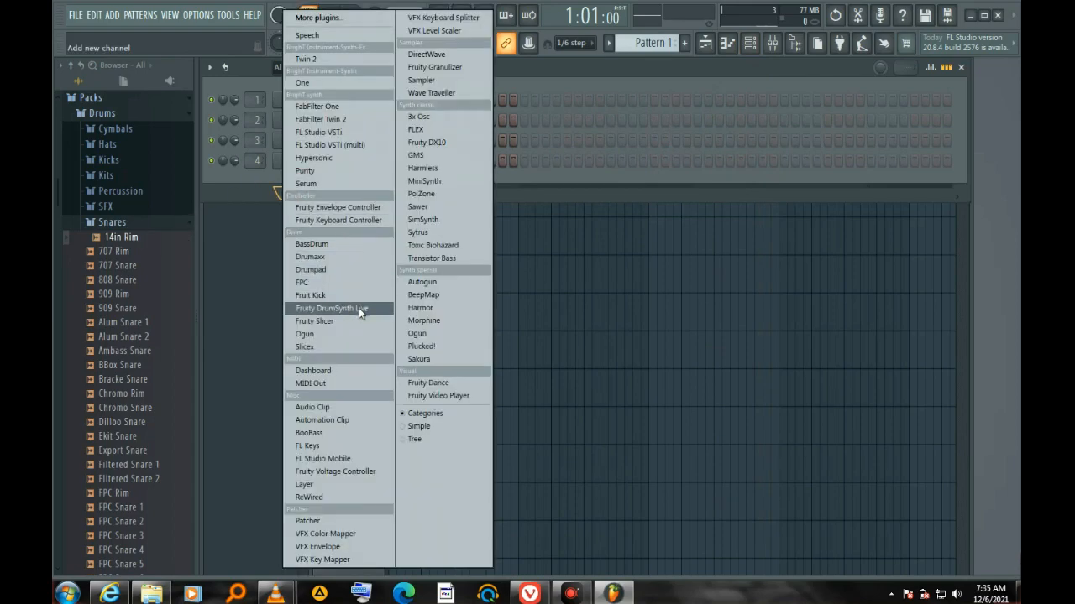
mouse_move(309, 447)
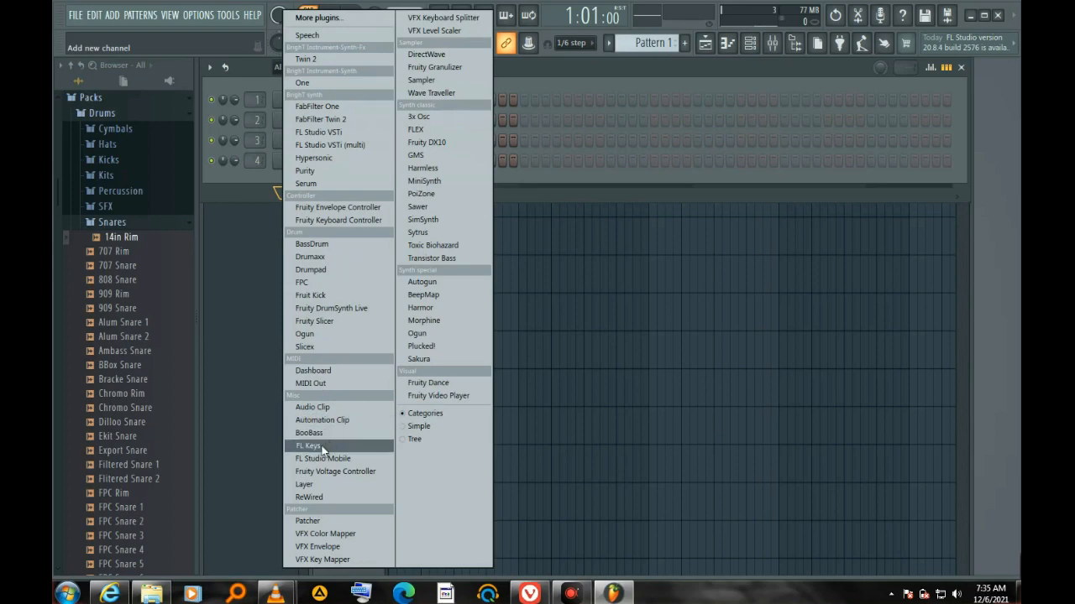
Step: Add an FL Keys piano channel from the Add channel menu
click(309, 447)
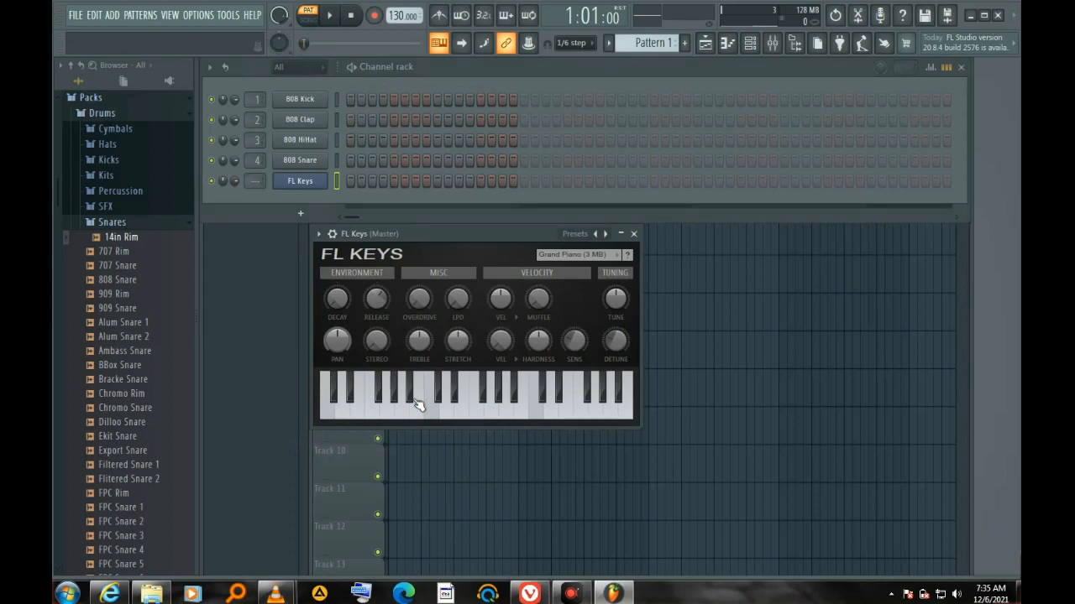
Step: Play several notes and chords on the FL Keys piano so its keys light up
click(416, 402)
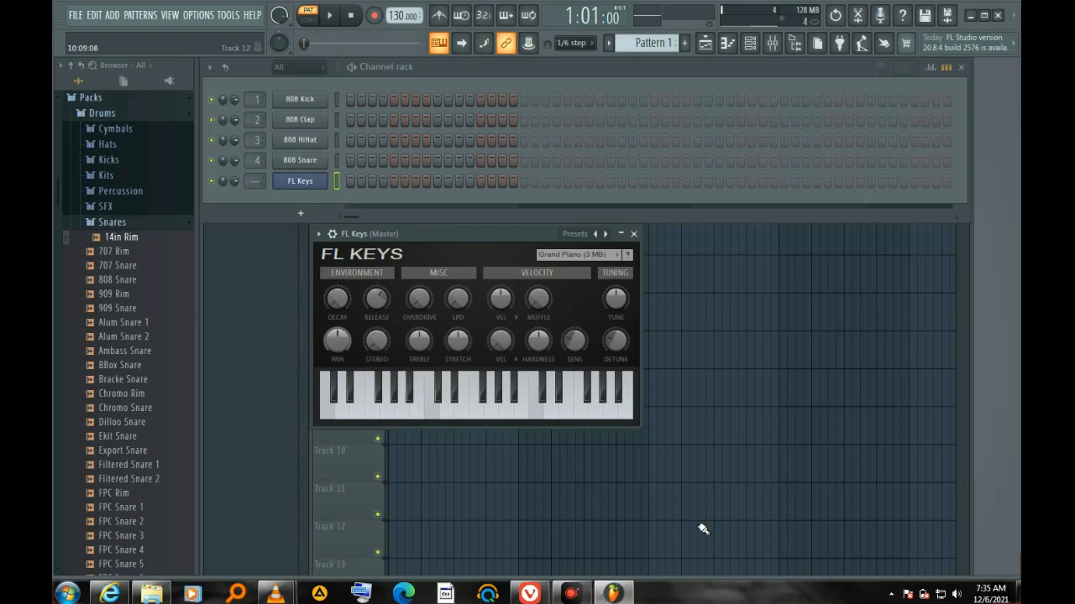
click(386, 394)
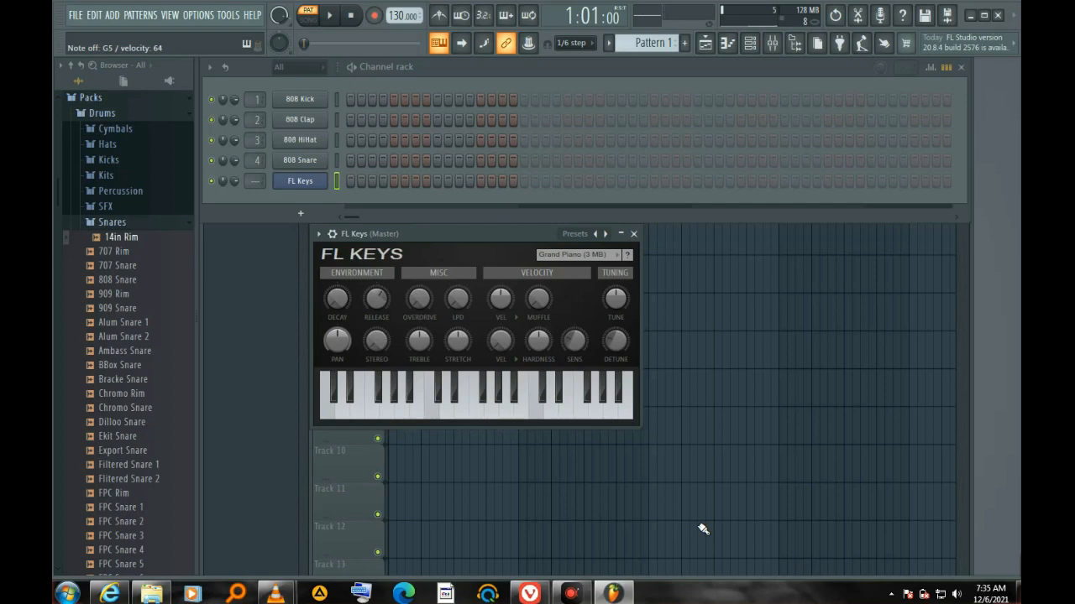
click(491, 395)
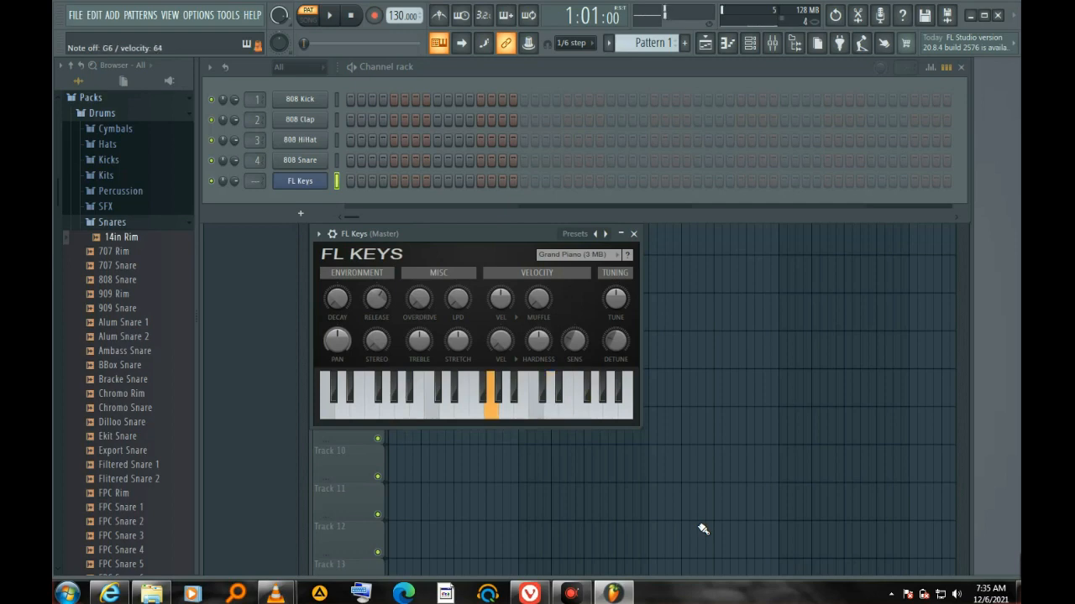
click(445, 403)
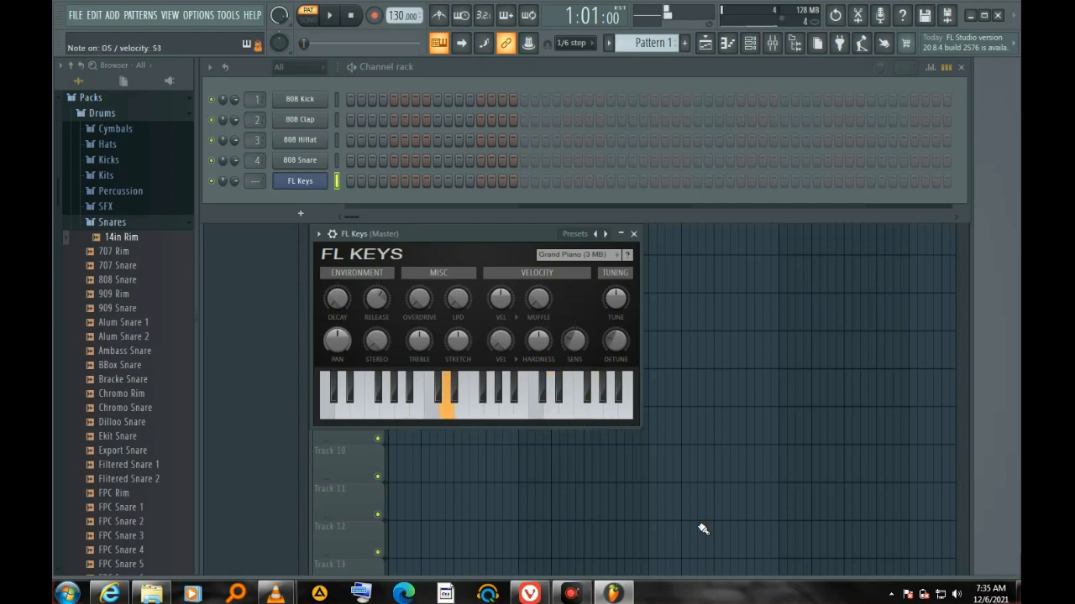
click(500, 394)
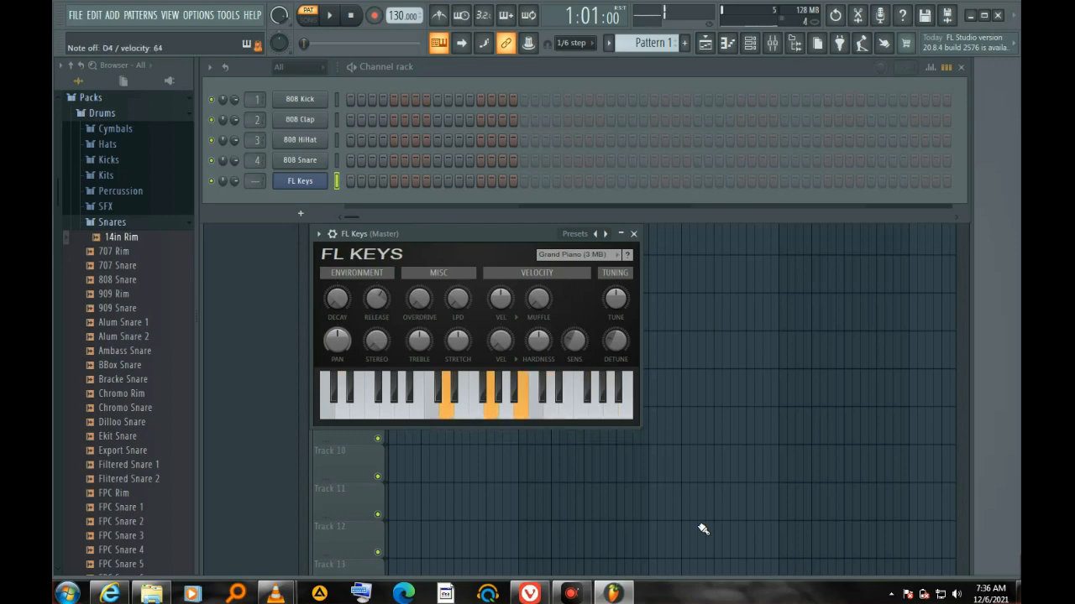
click(327, 400)
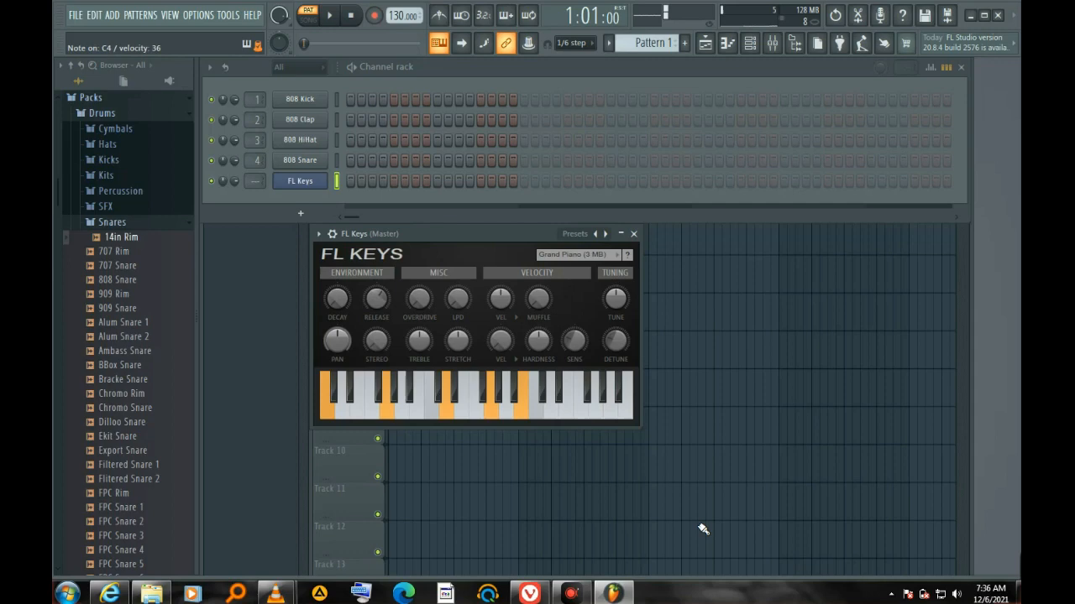
click(332, 403)
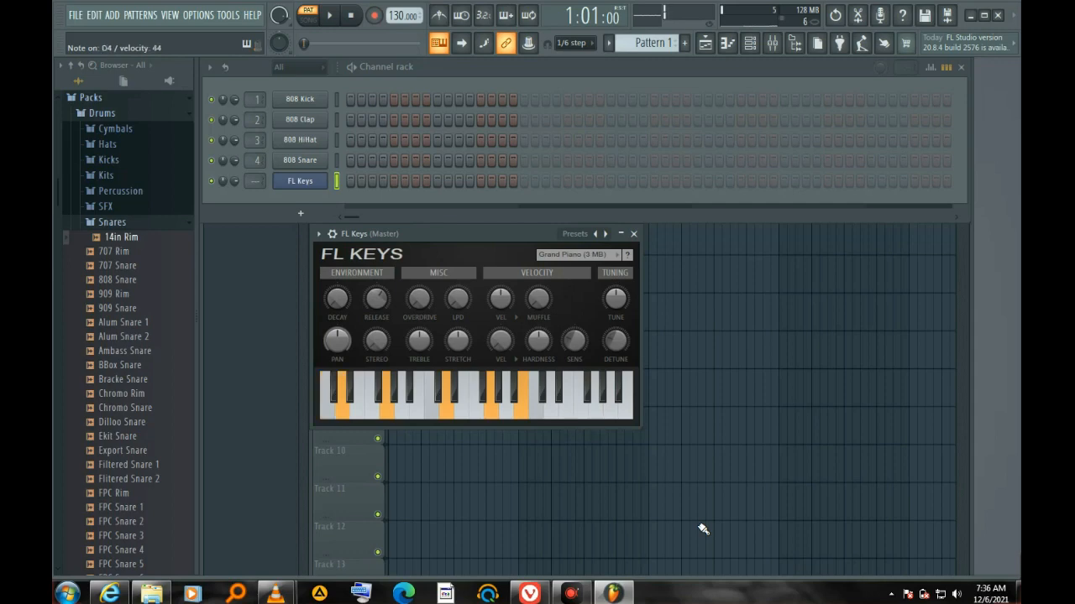